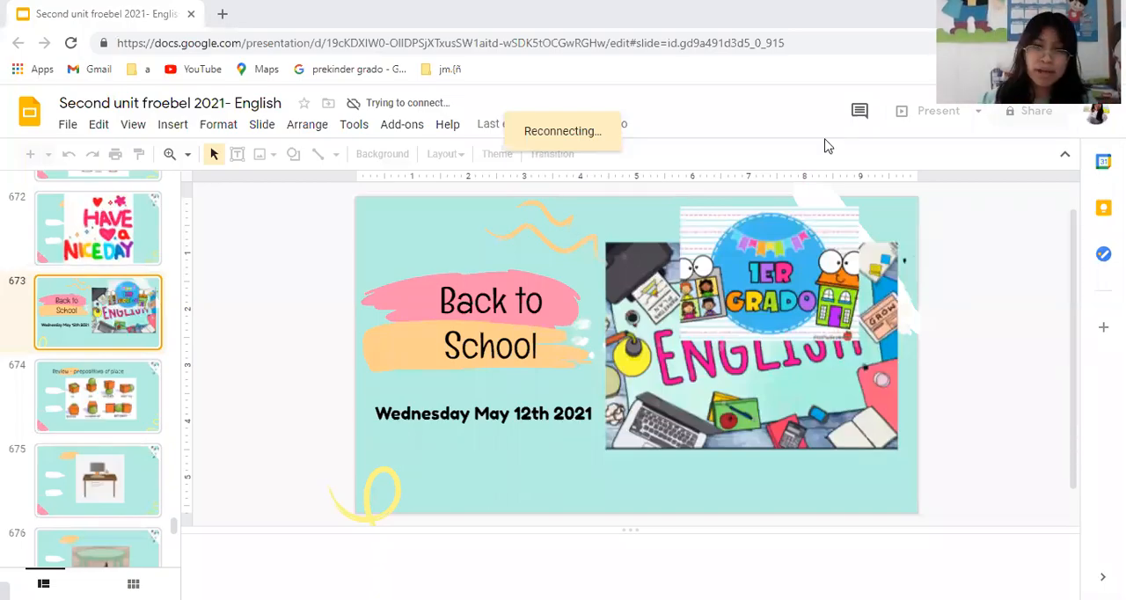
pyautogui.moveTo(439, 440)
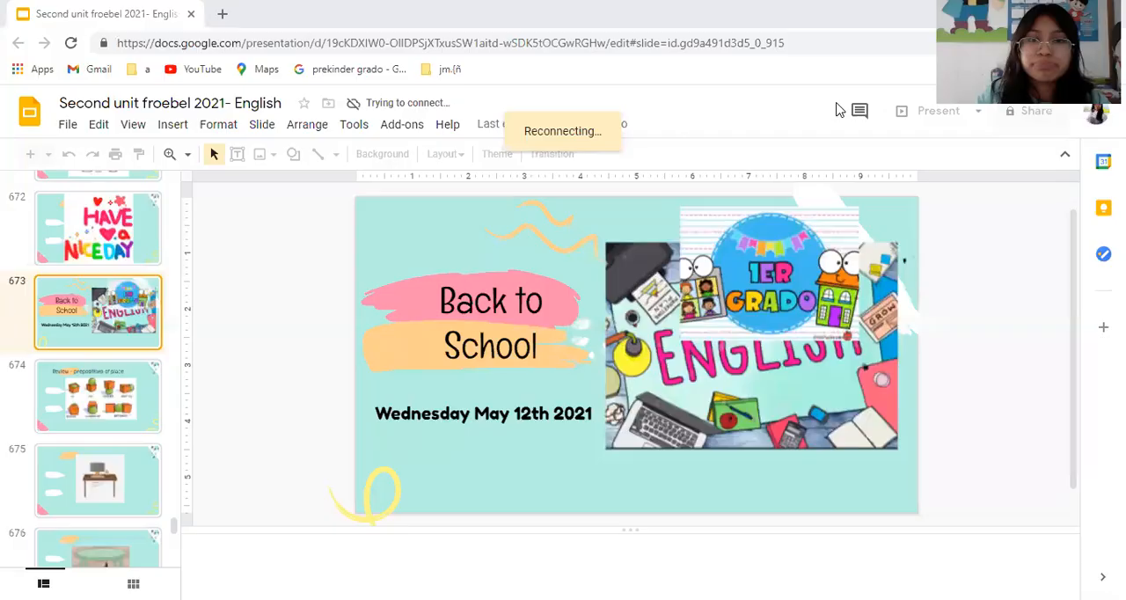
# Show the 'Review - prepositions of place' slide with the cube and ball pictures
pyautogui.click(98, 396)
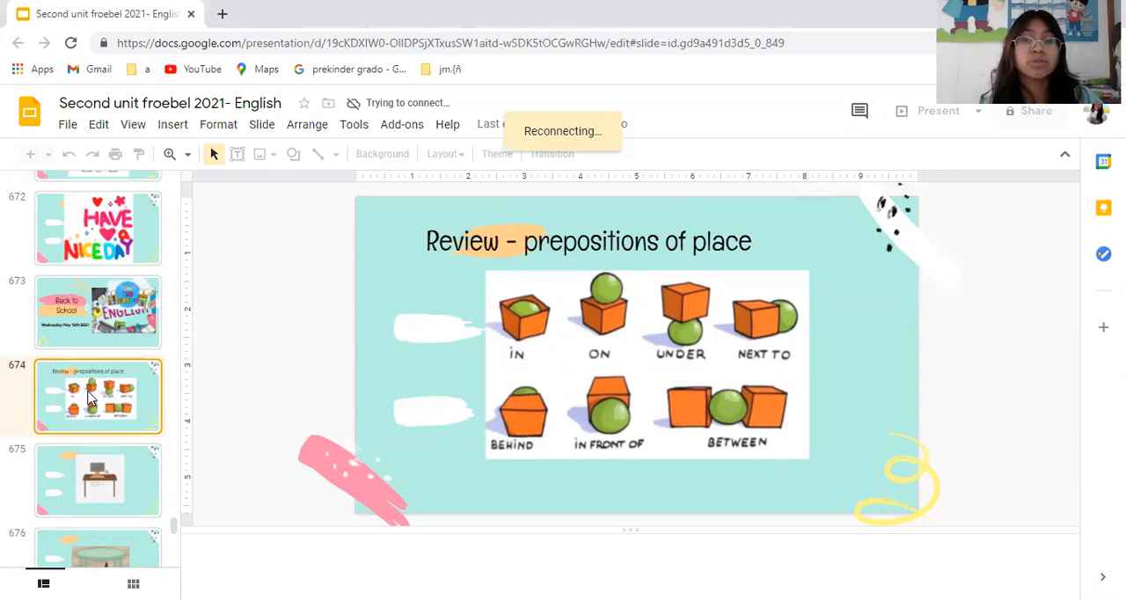
pyautogui.moveTo(513, 218)
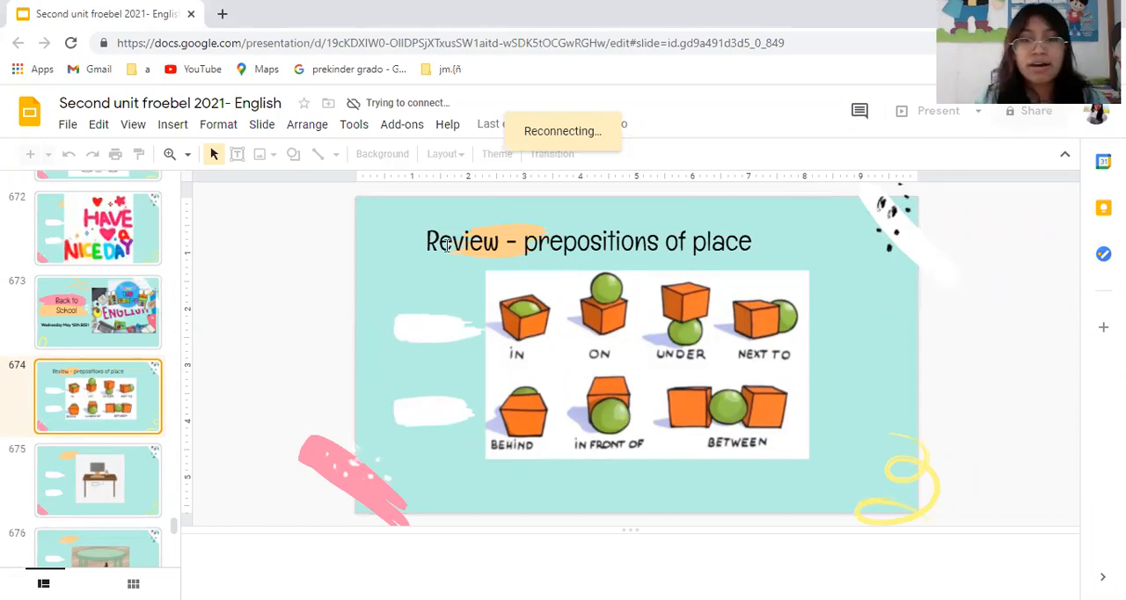
pyautogui.moveTo(788, 260)
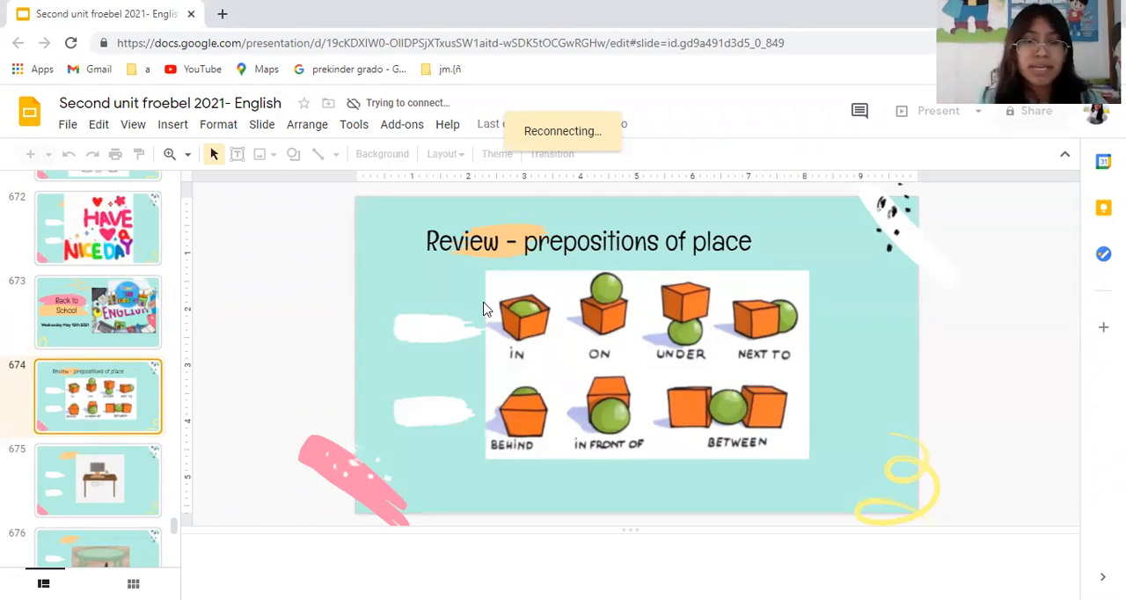
pyautogui.moveTo(567, 352)
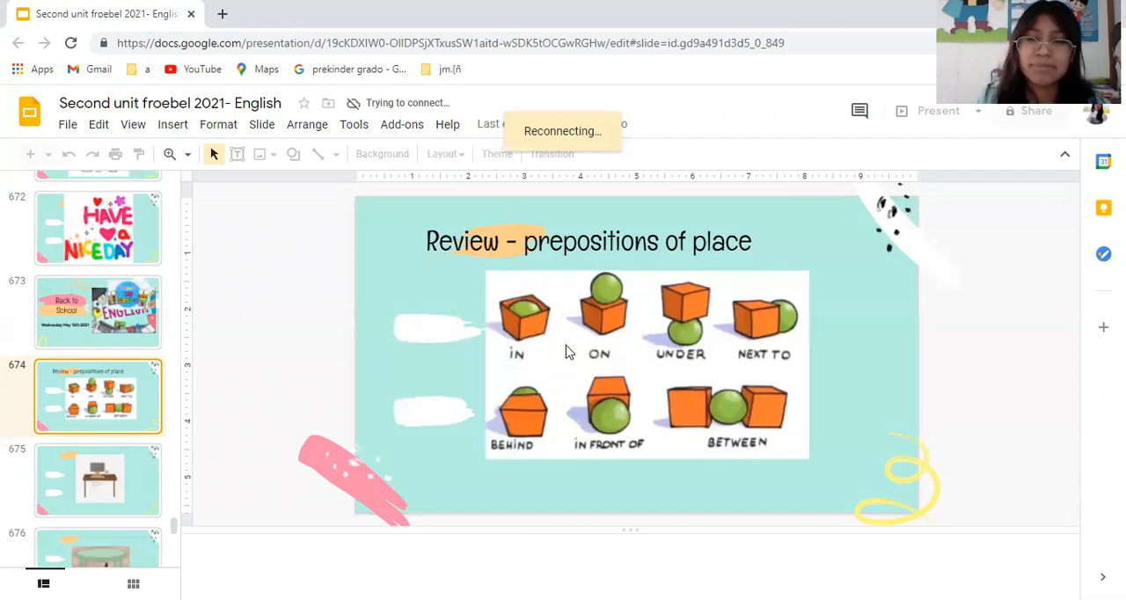
pyautogui.moveTo(554, 376)
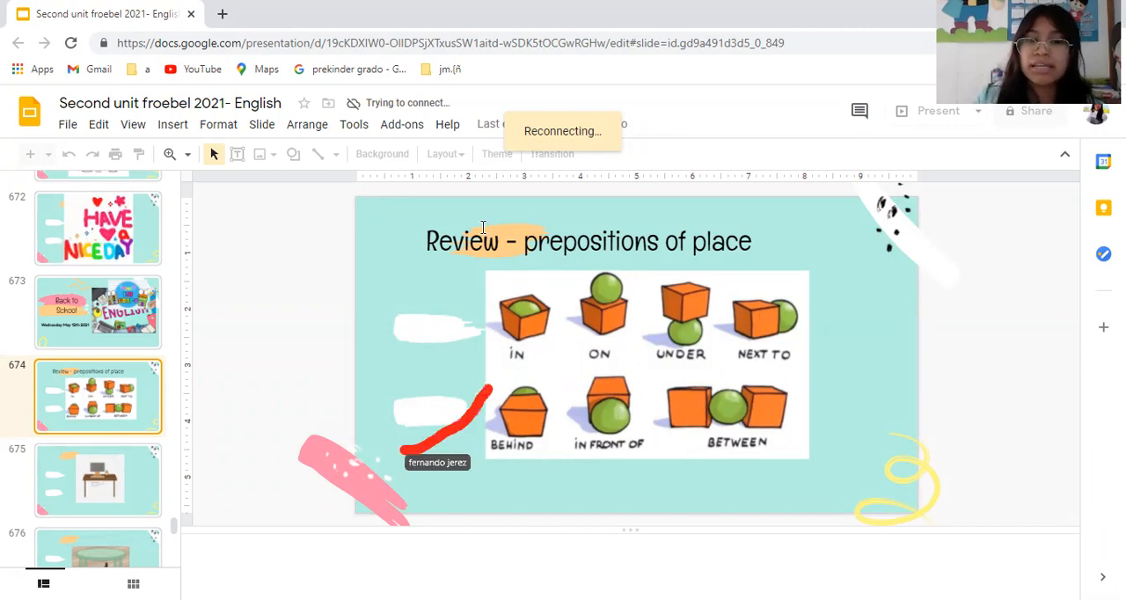
pyautogui.moveTo(556, 270)
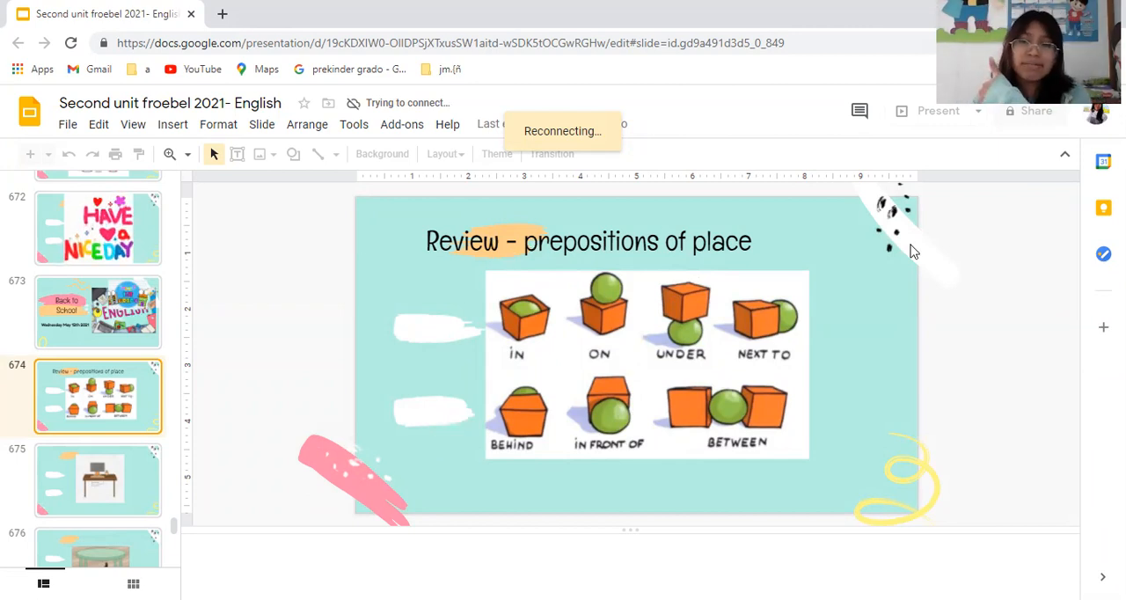
pyautogui.moveTo(500, 121)
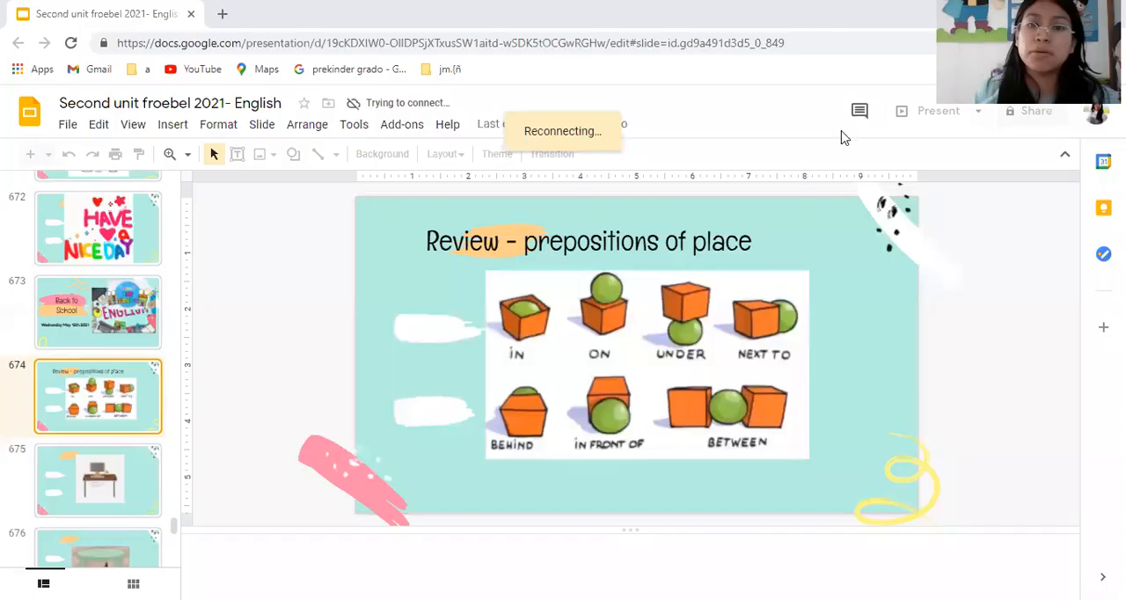
pyautogui.moveTo(519, 355)
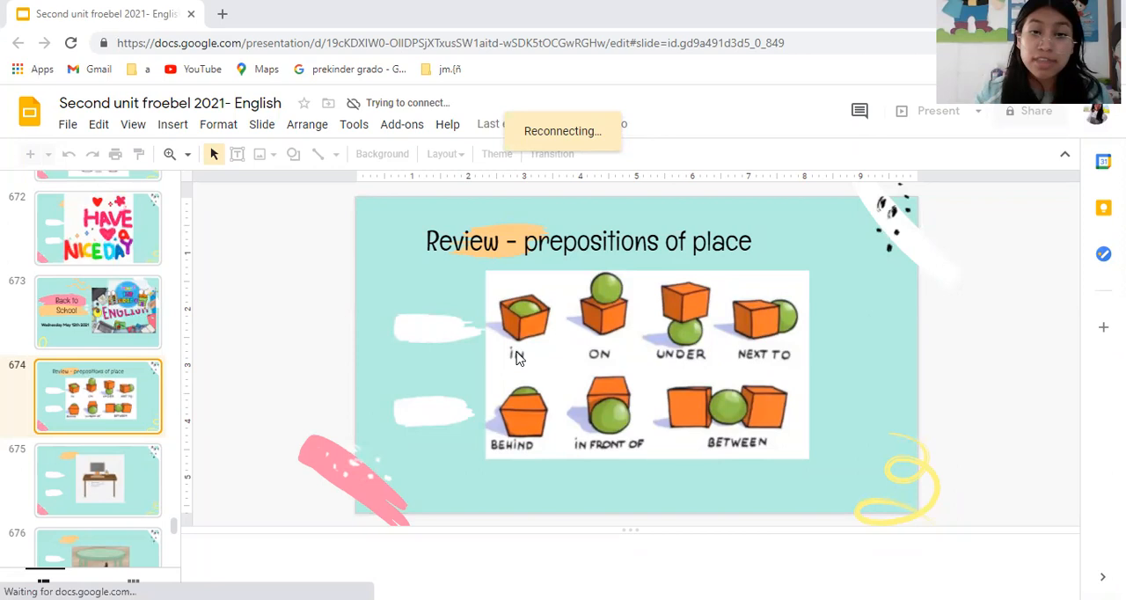
pyautogui.moveTo(644, 376)
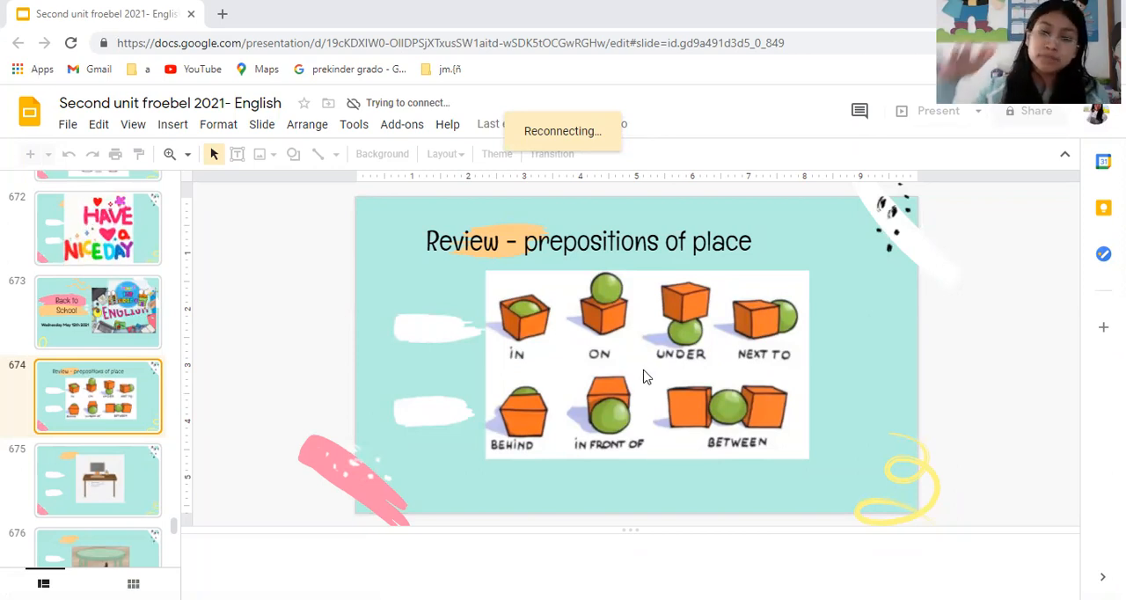
pyautogui.moveTo(612, 285)
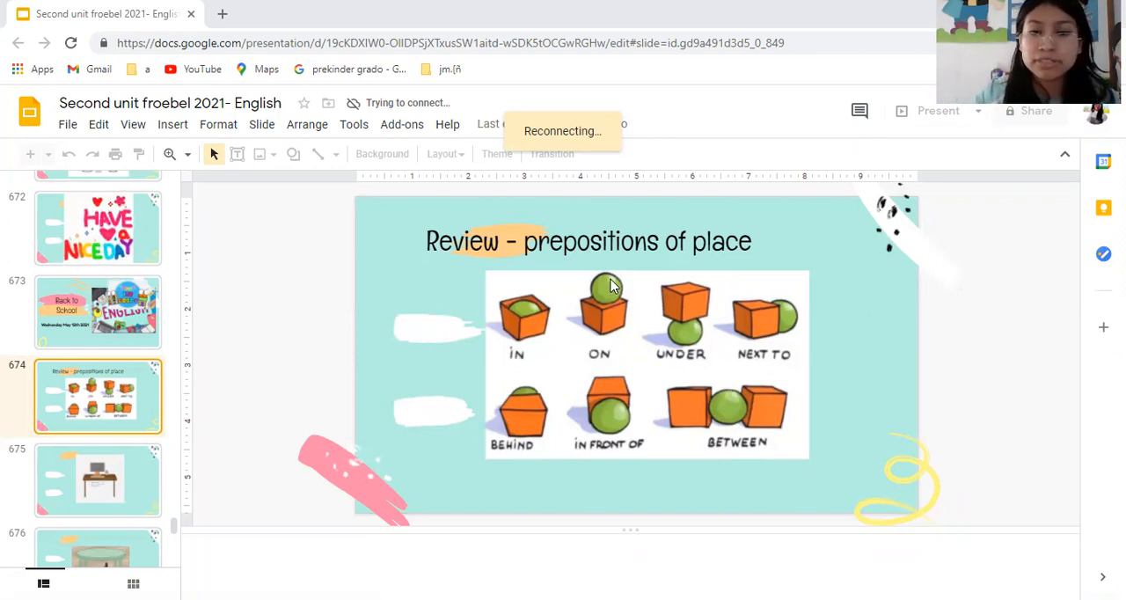
pyautogui.moveTo(601, 303)
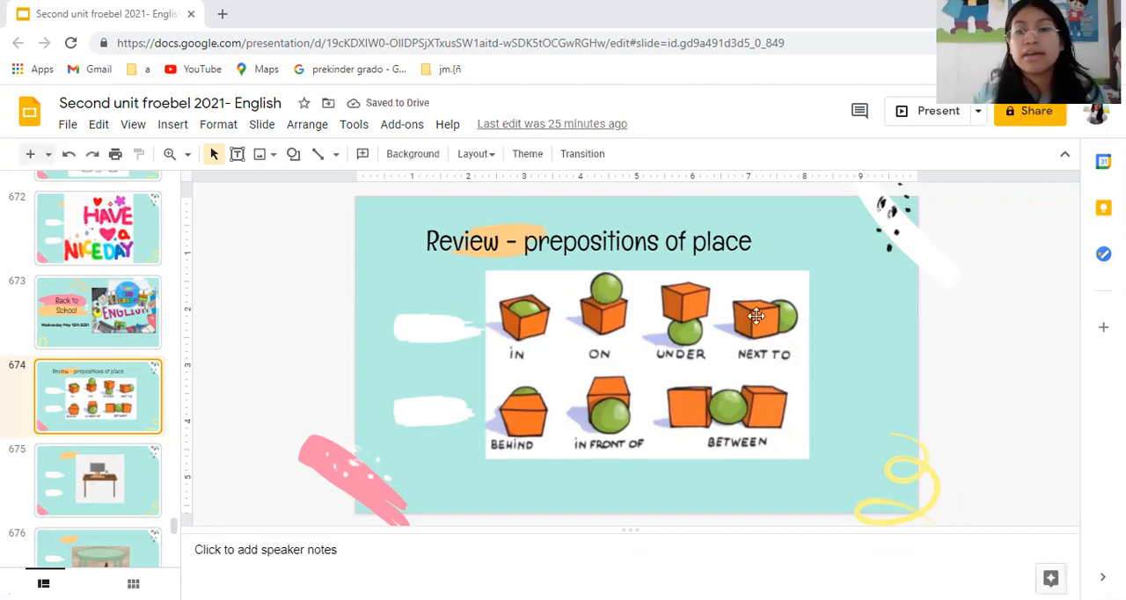
pyautogui.moveTo(758, 334)
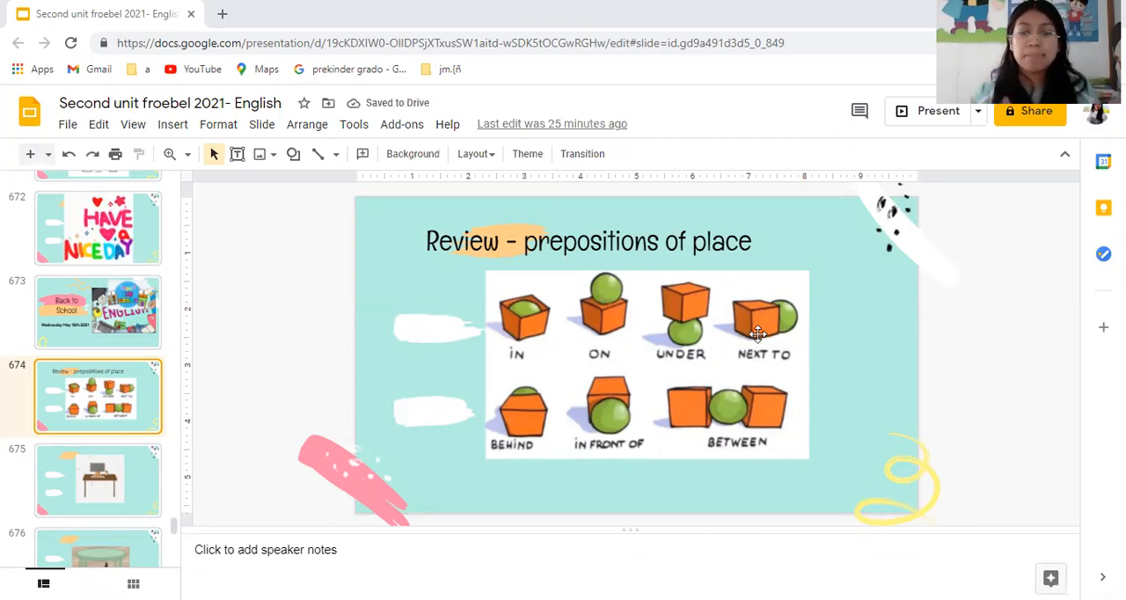
pyautogui.moveTo(788, 320)
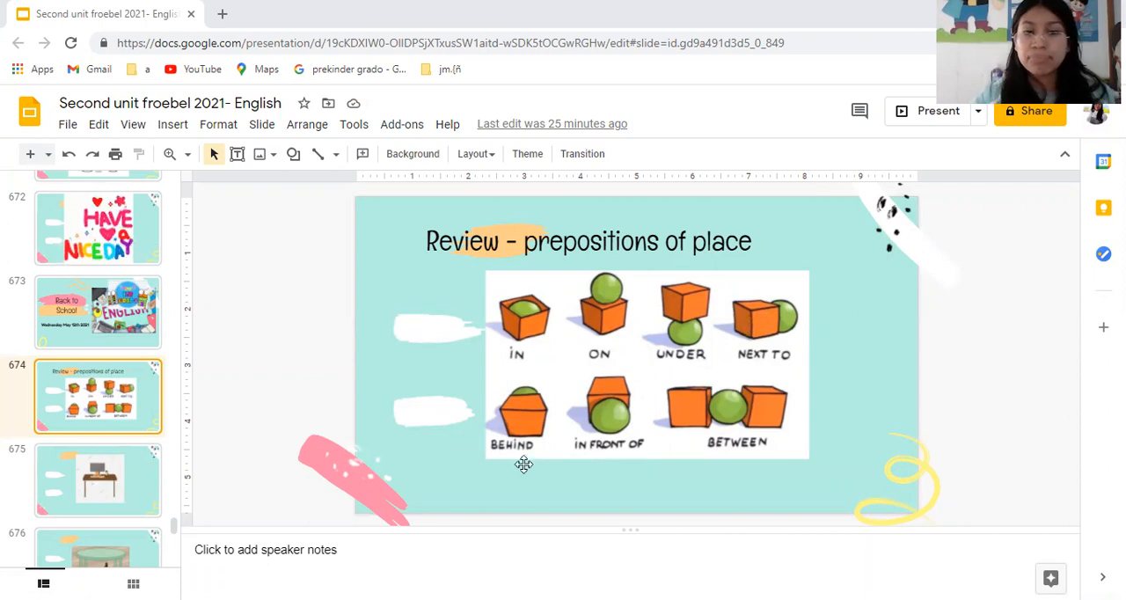
pyautogui.moveTo(507, 467)
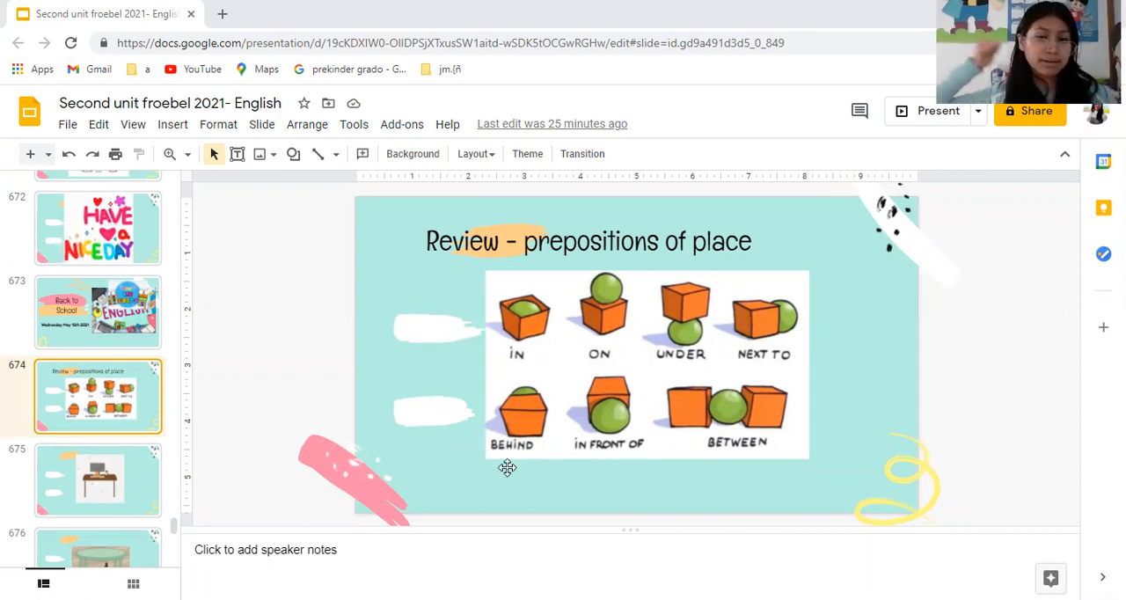
pyautogui.moveTo(635, 471)
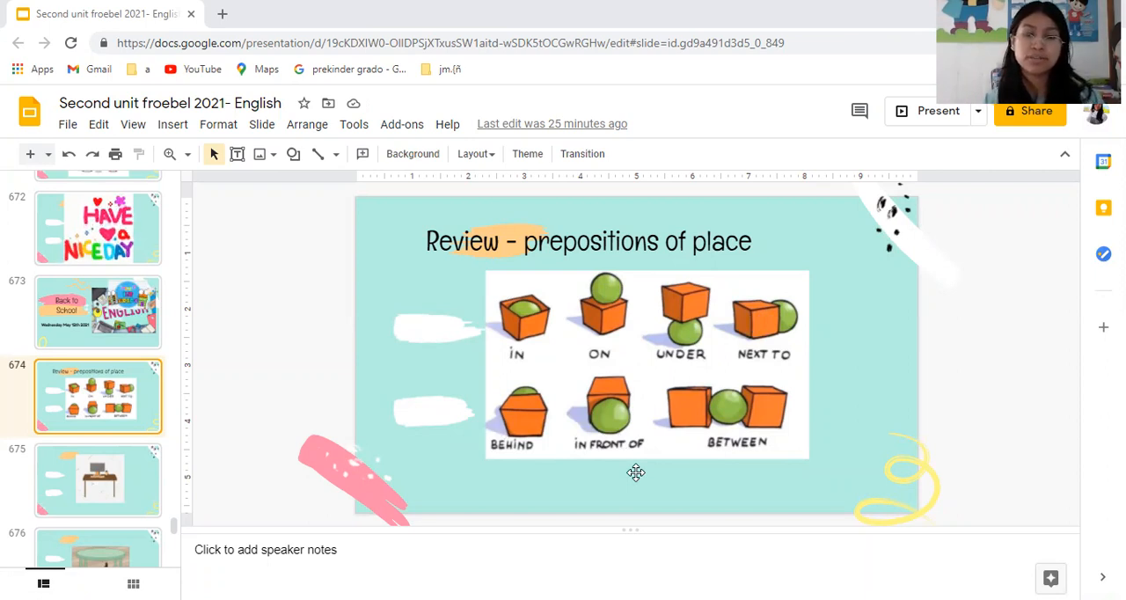
pyautogui.moveTo(622, 436)
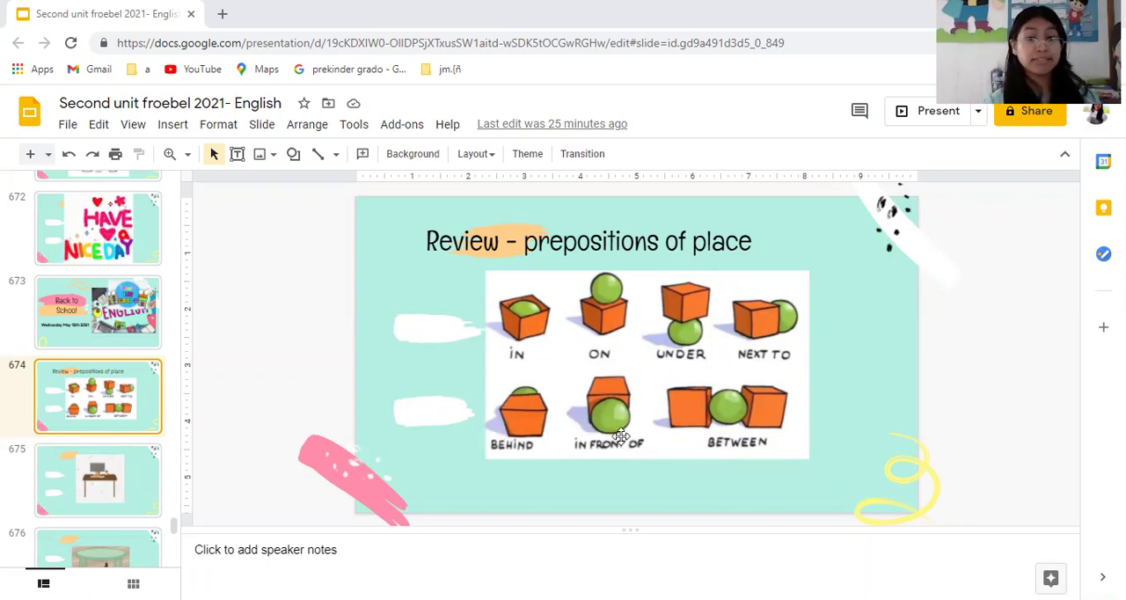
pyautogui.moveTo(683, 404)
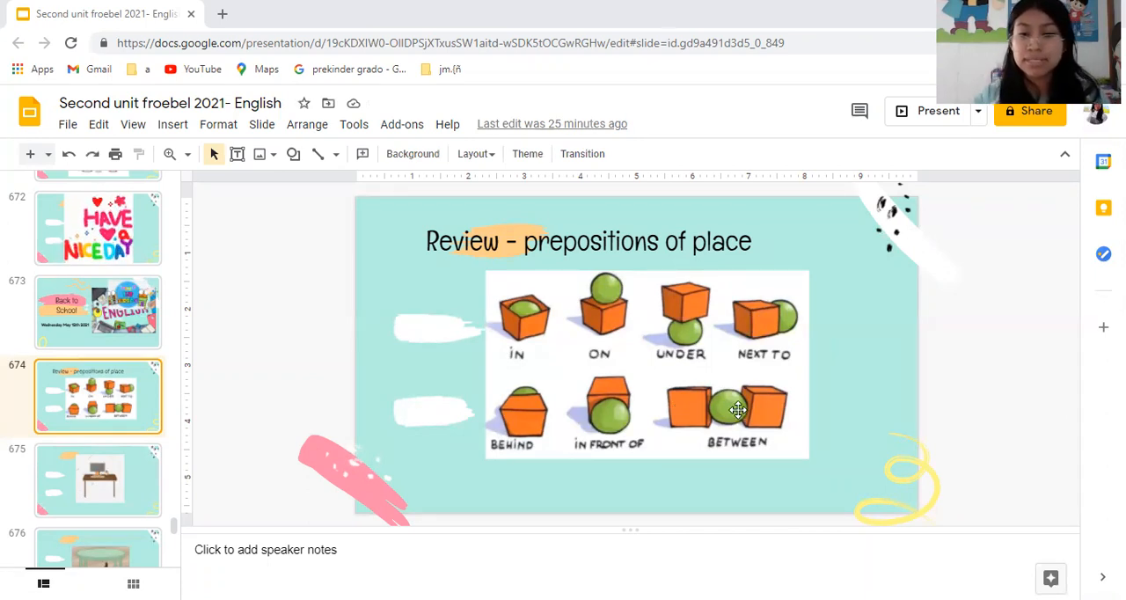
pyautogui.moveTo(686, 421)
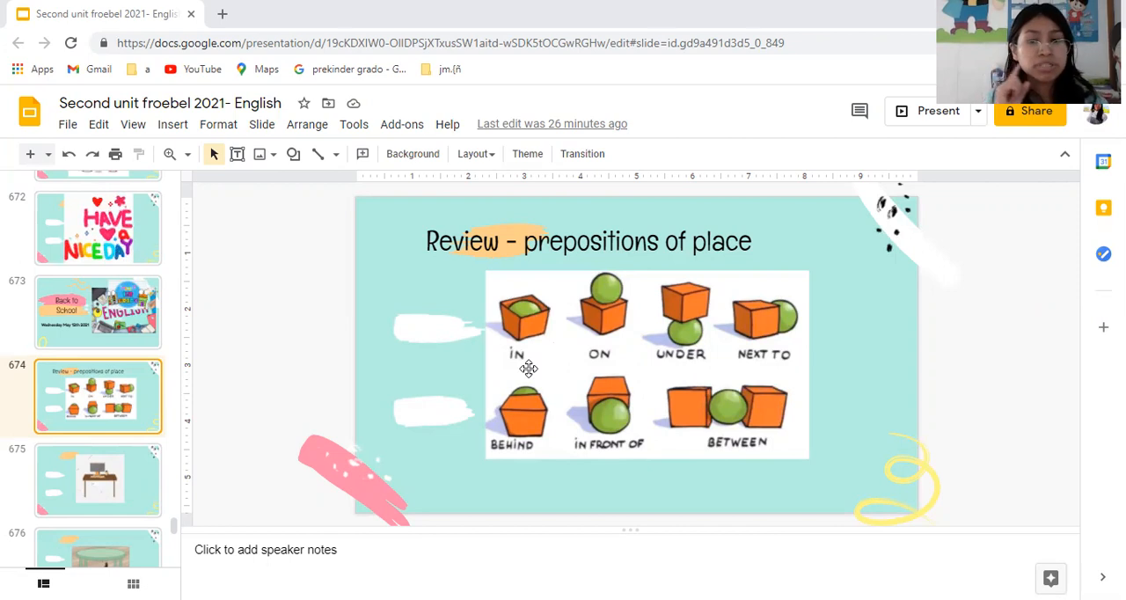
pyautogui.moveTo(492, 359)
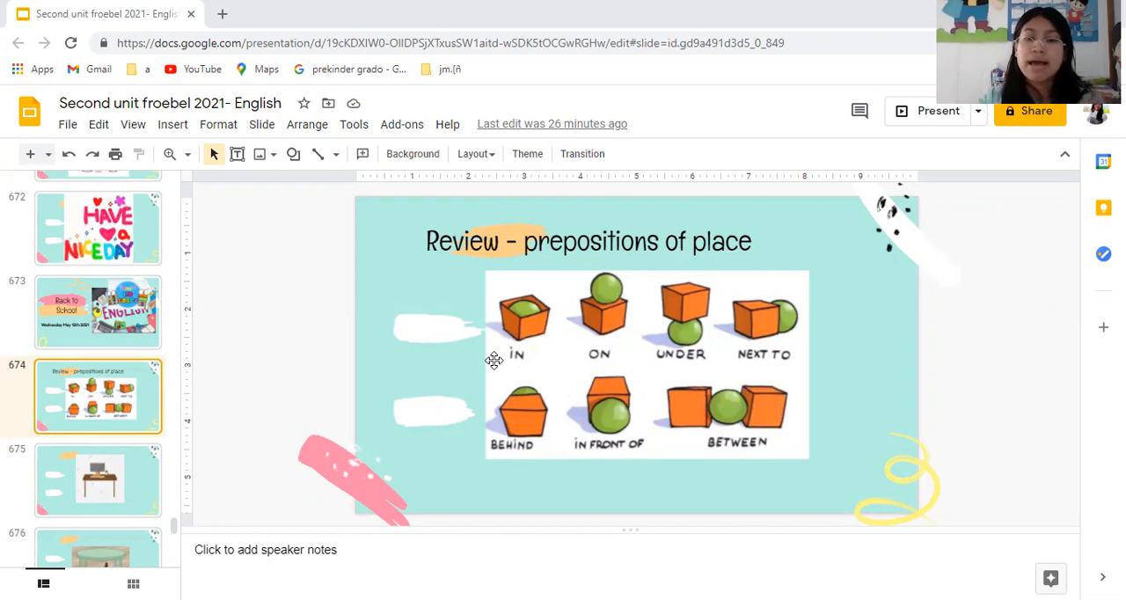
pyautogui.moveTo(743, 368)
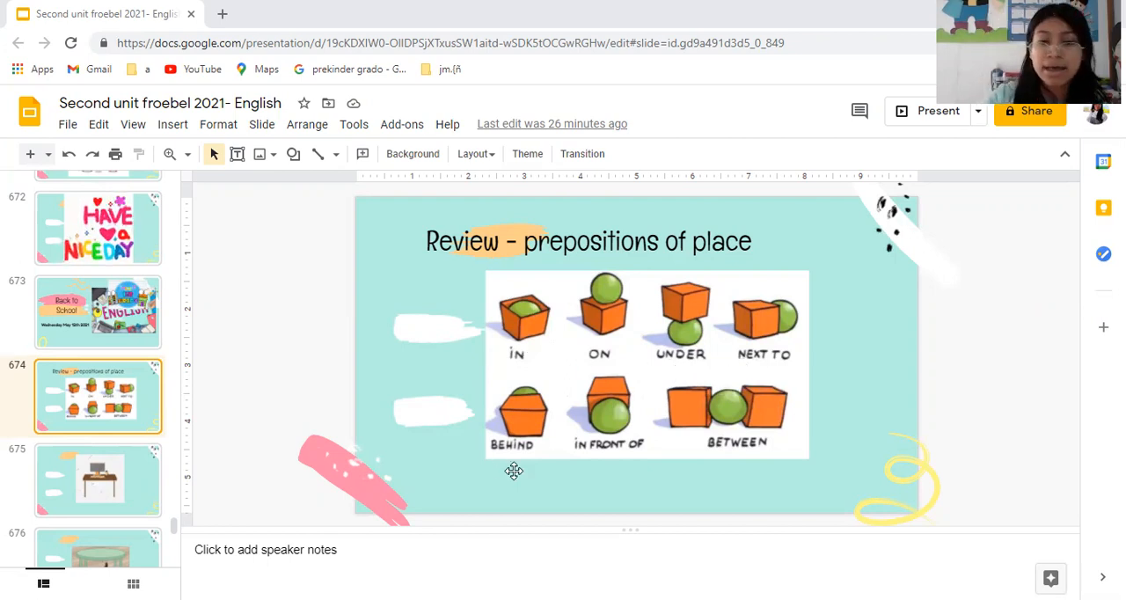
pyautogui.moveTo(719, 454)
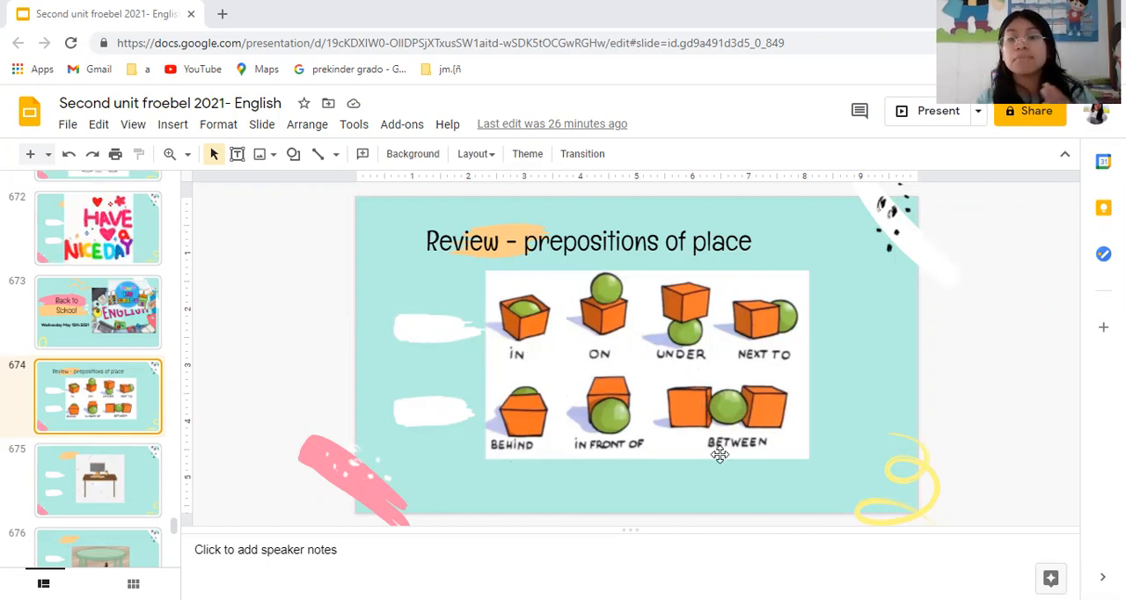
pyautogui.moveTo(542, 359)
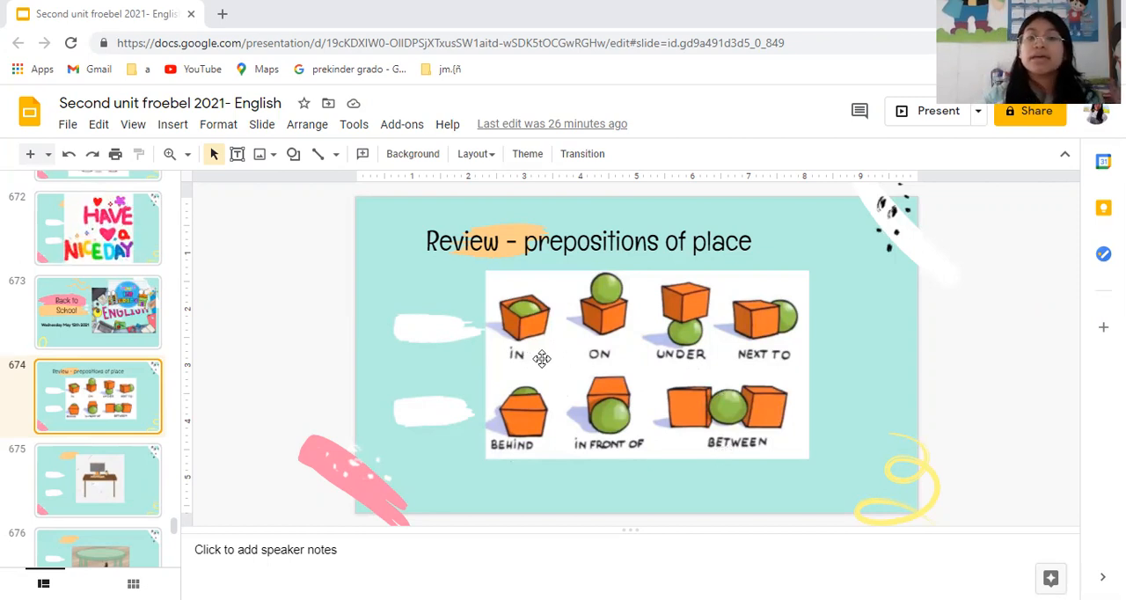
pyautogui.moveTo(583, 359)
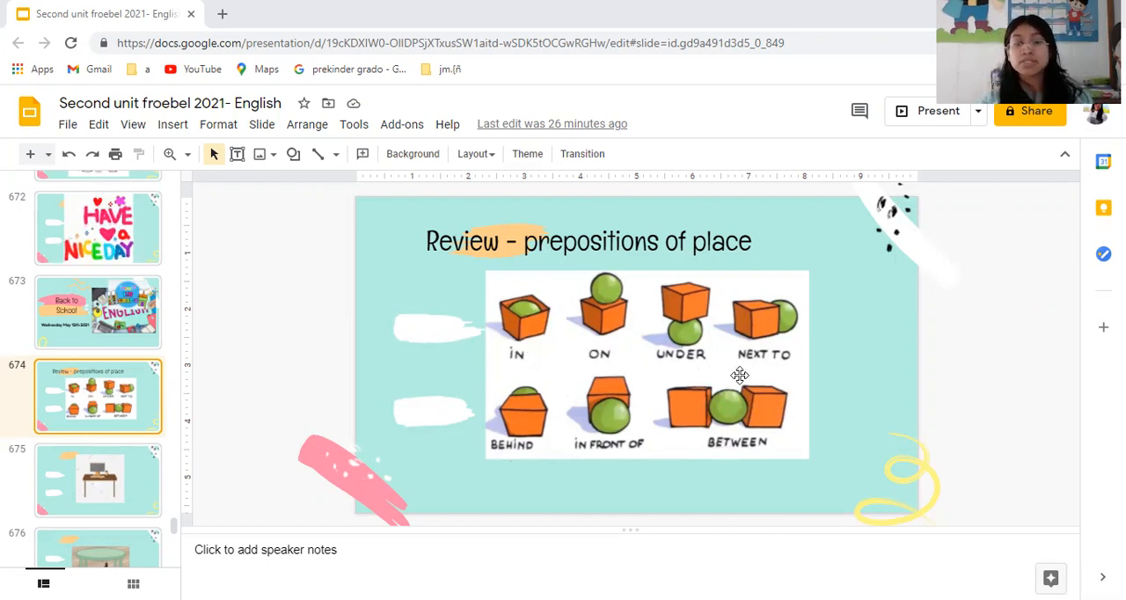
pyautogui.moveTo(535, 445)
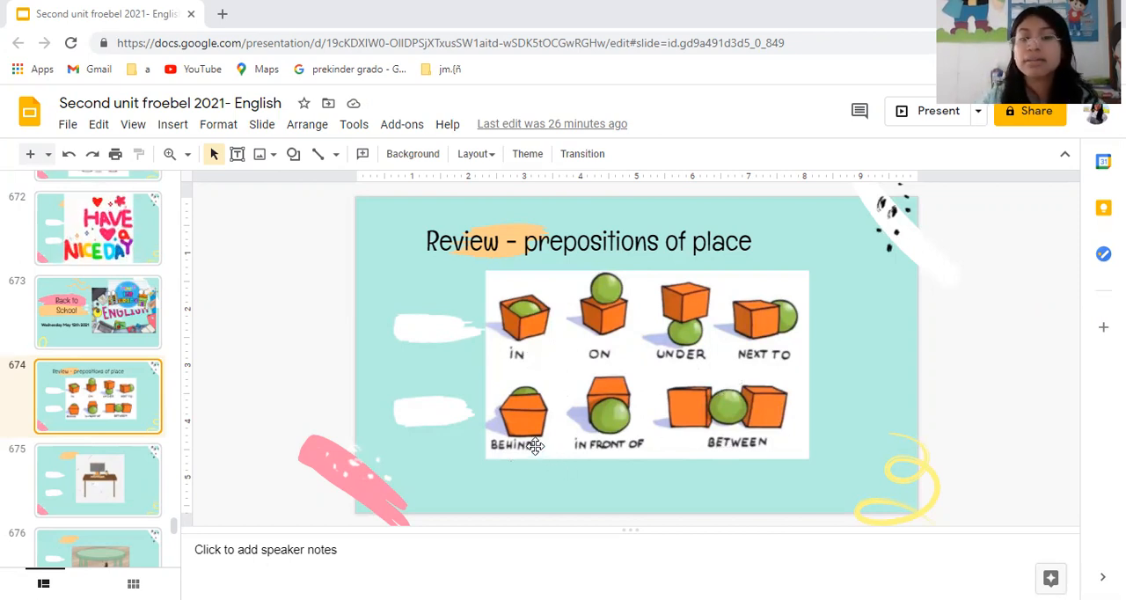
pyautogui.moveTo(635, 468)
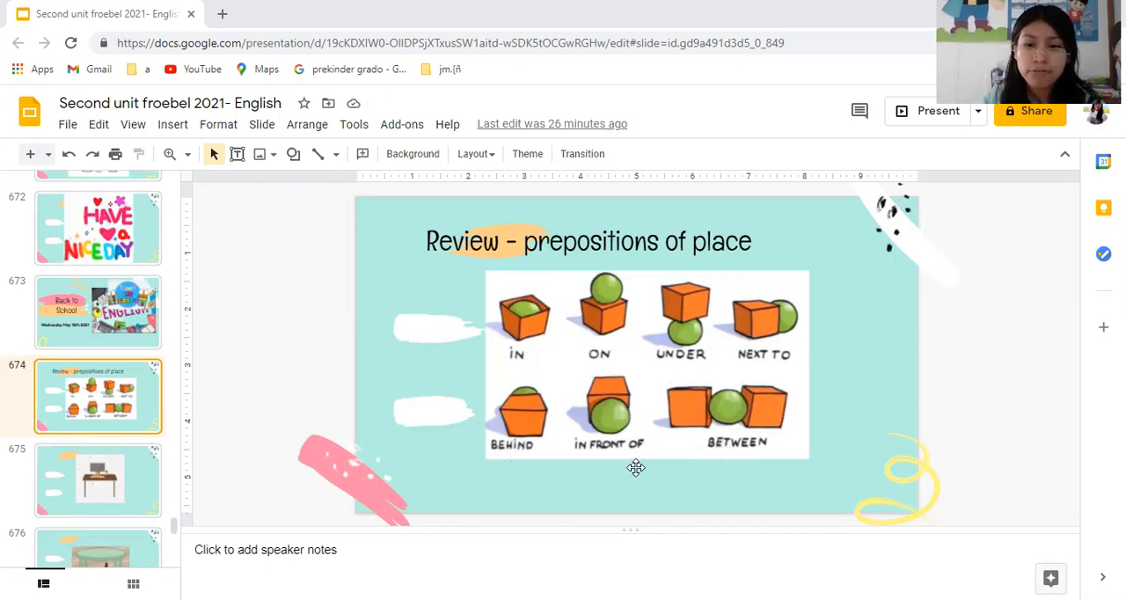
pyautogui.moveTo(748, 447)
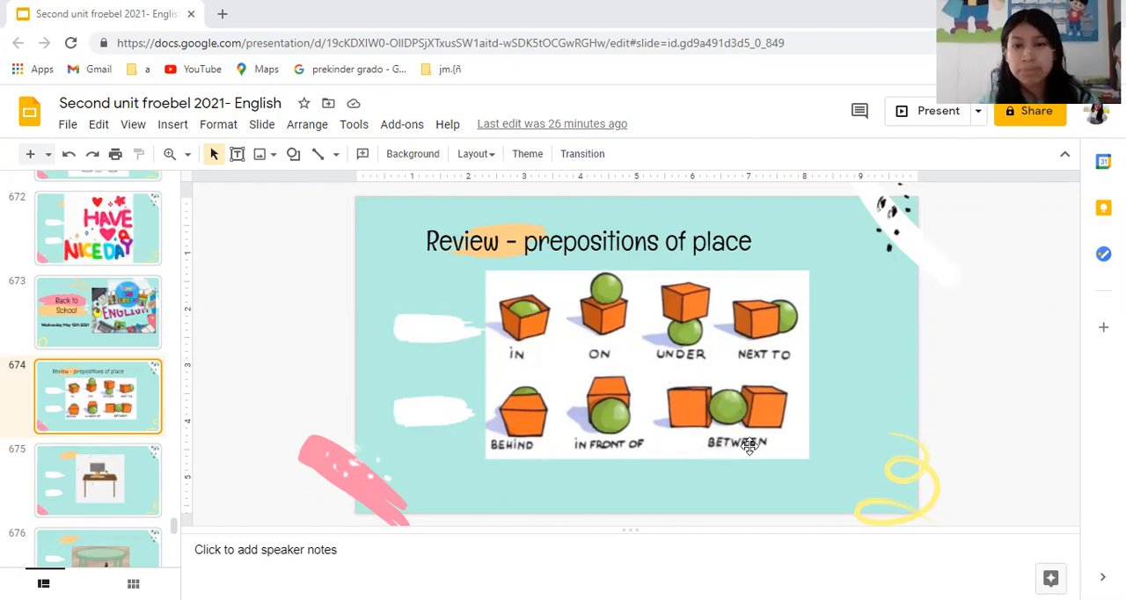
pyautogui.moveTo(753, 450)
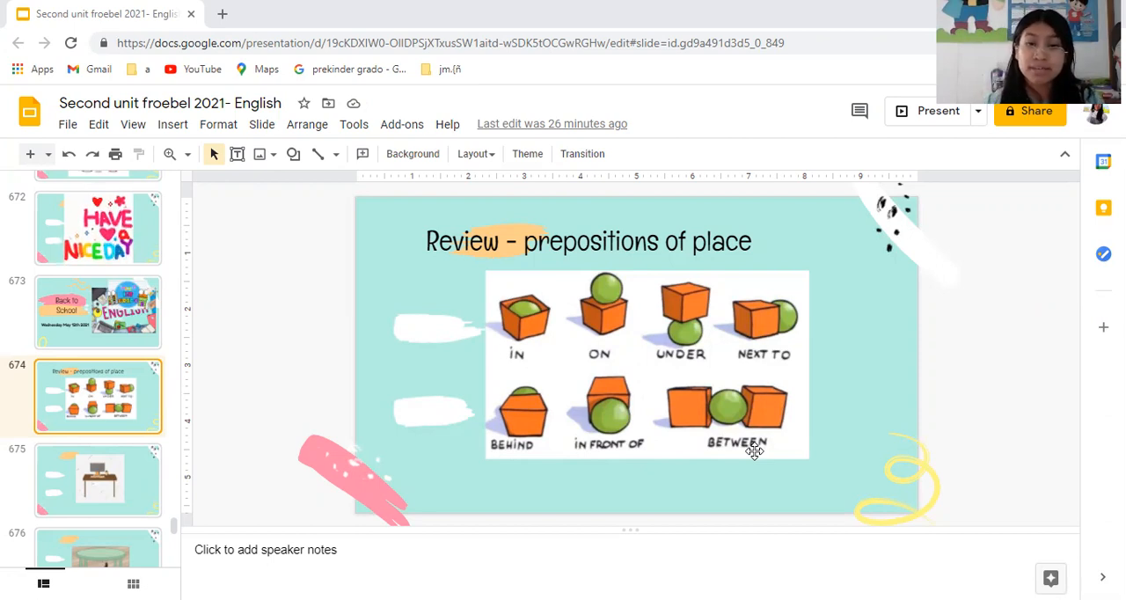
pyautogui.moveTo(521, 366)
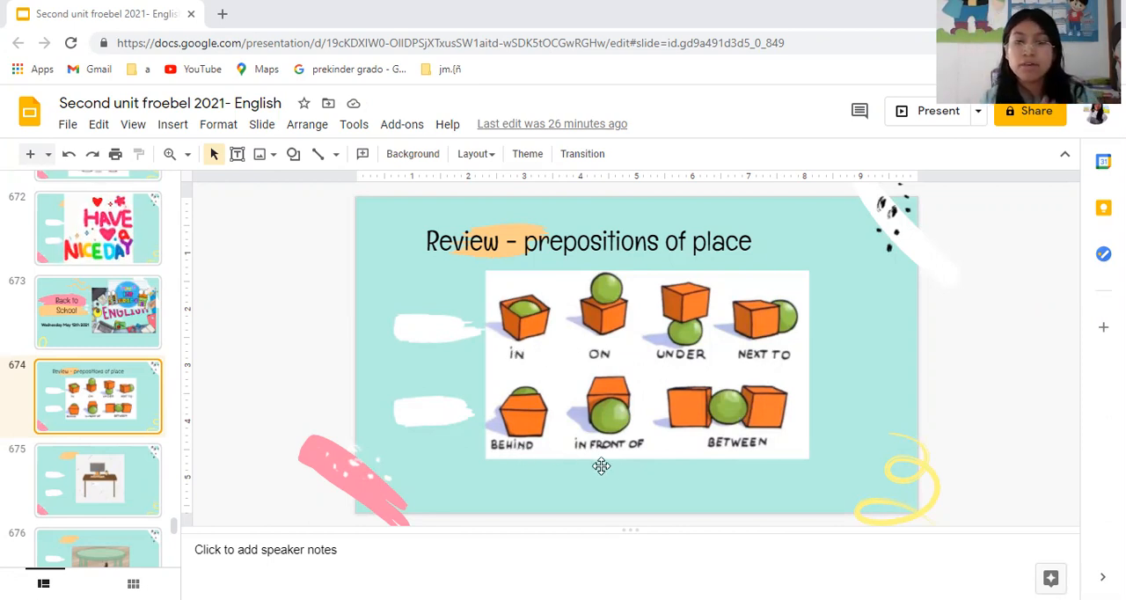
pyautogui.moveTo(751, 462)
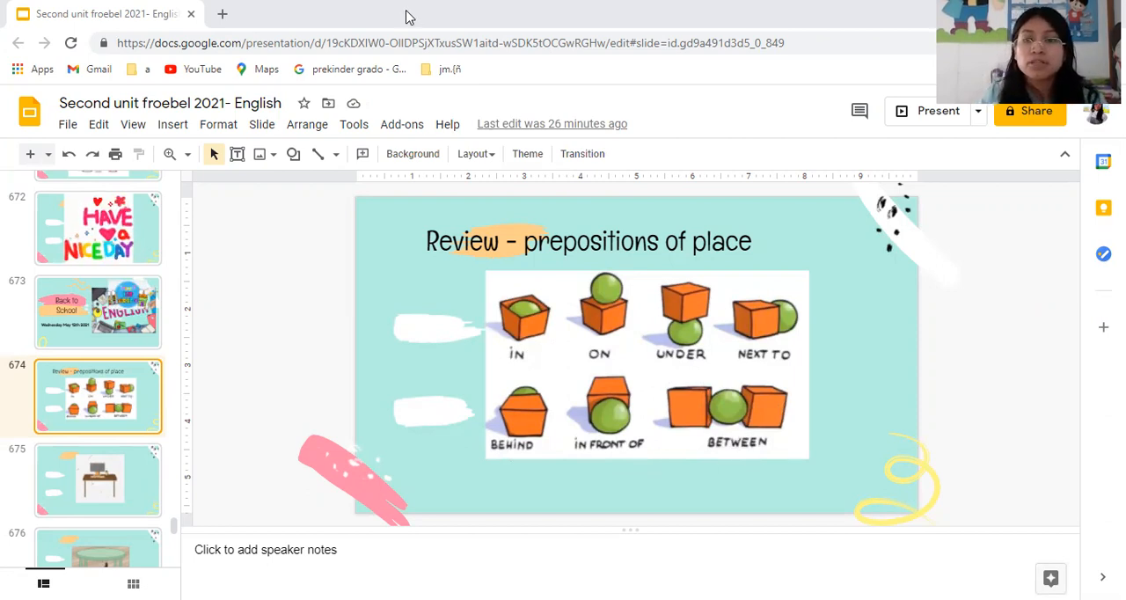
# Show the slide with the computer on the desk
pyautogui.click(97, 479)
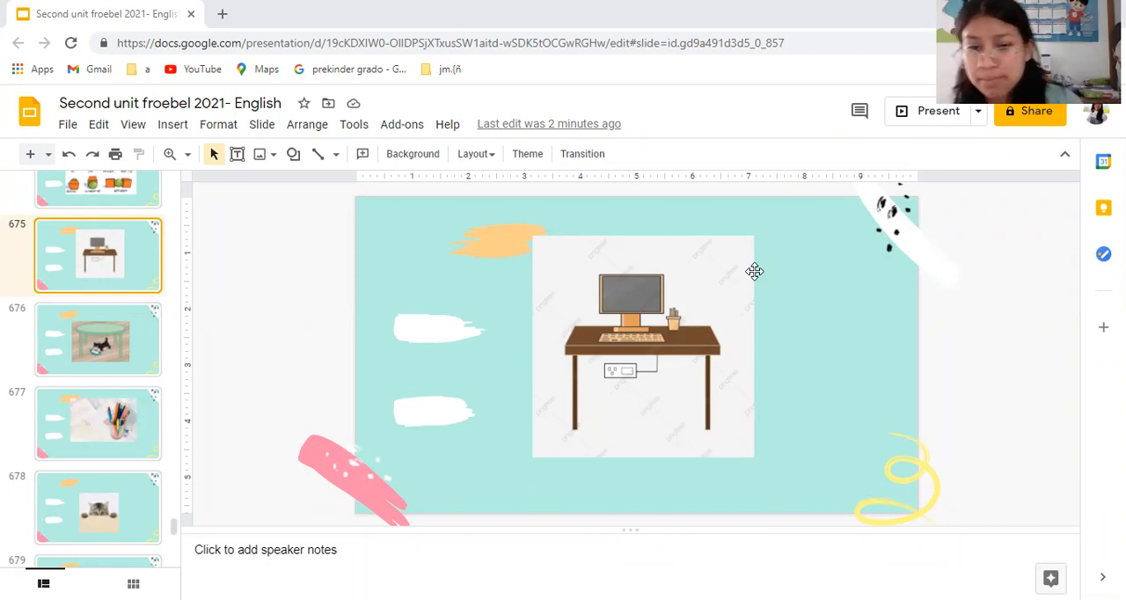
pyautogui.moveTo(577, 250)
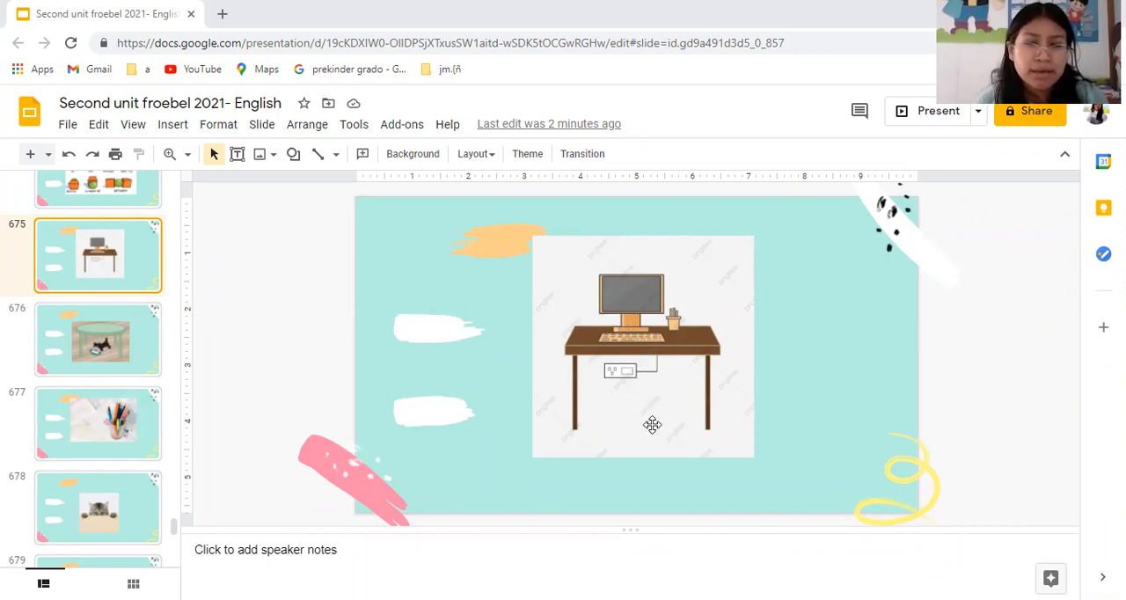
pyautogui.moveTo(682, 385)
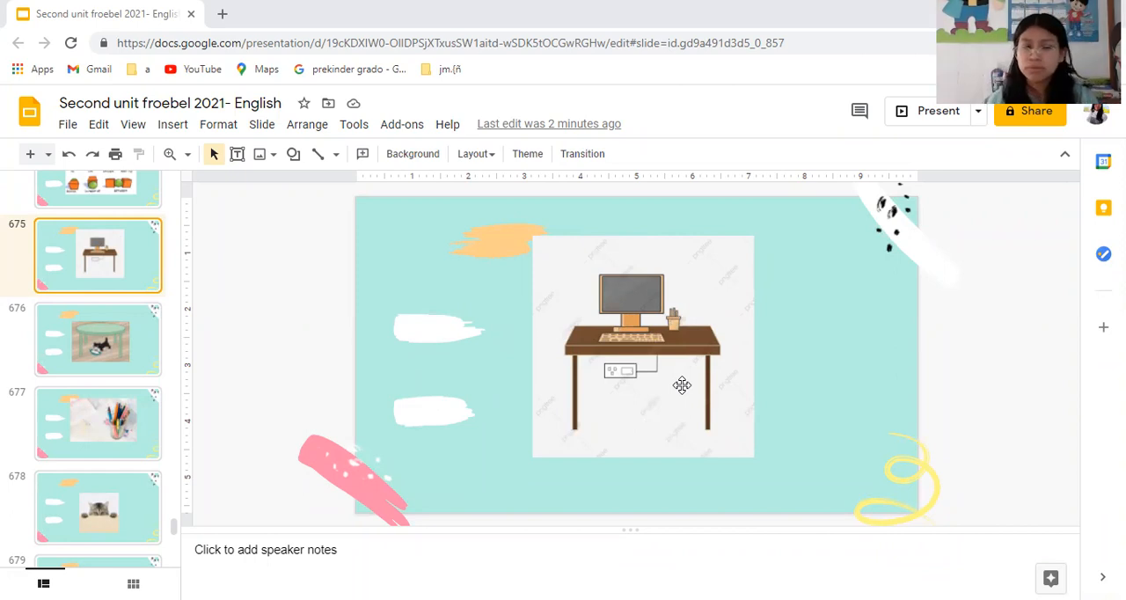
pyautogui.moveTo(654, 344)
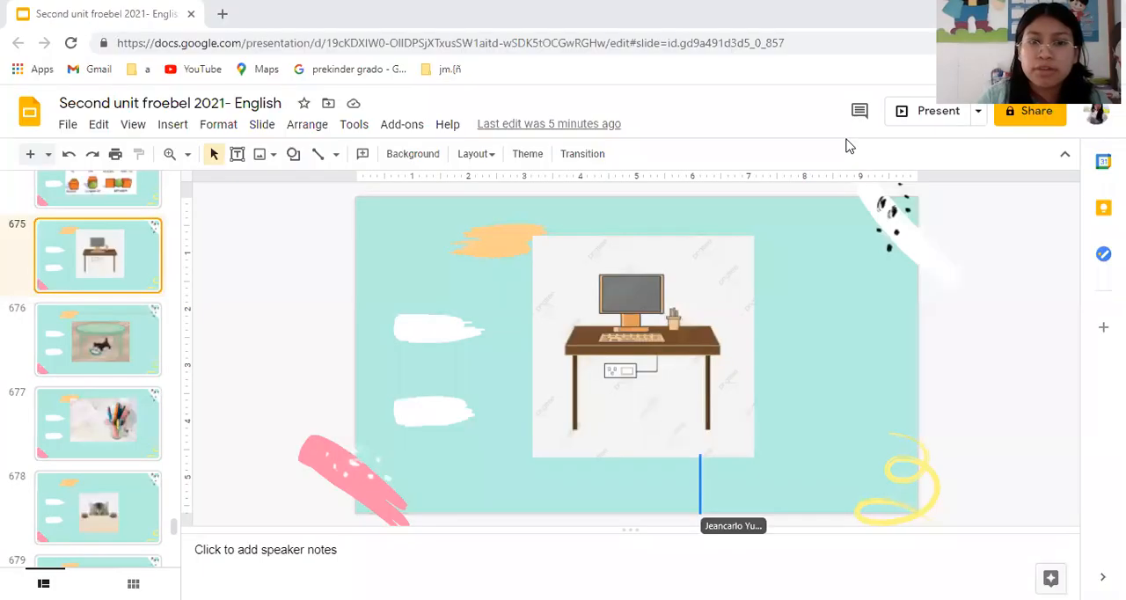
# Show the slide of the cat eating under the table, leaving its picture deselected
pyautogui.click(99, 339)
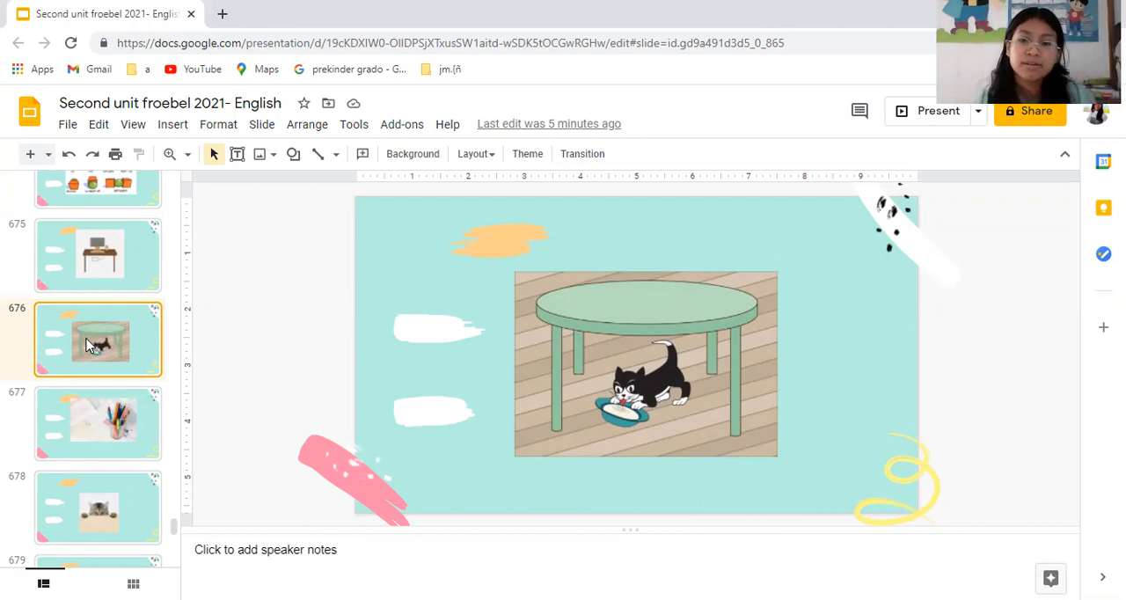
pyautogui.click(646, 364)
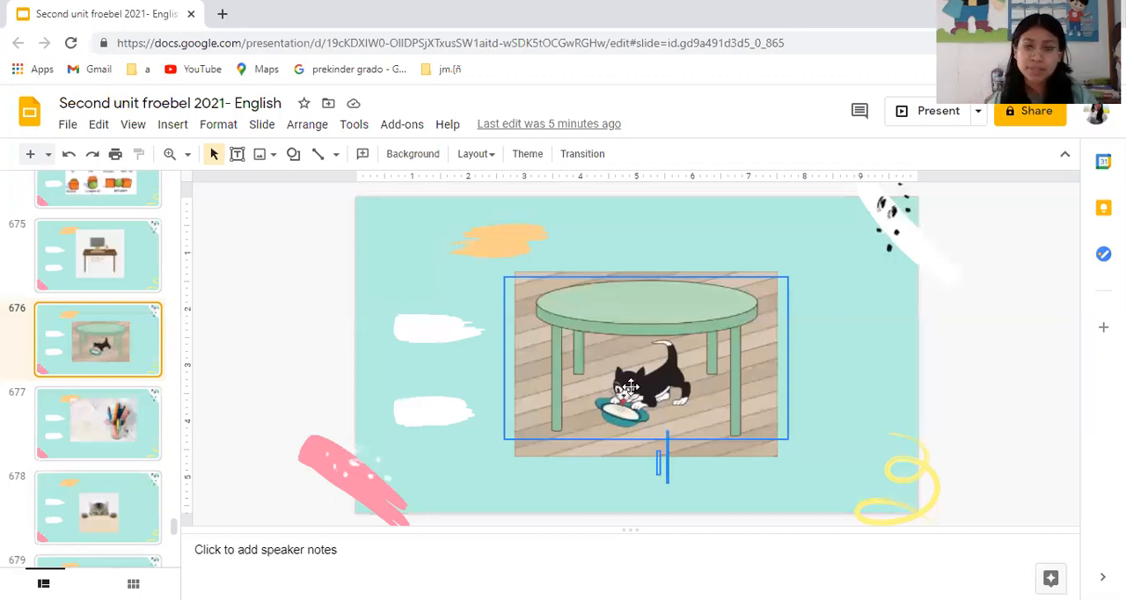
pyautogui.click(278, 297)
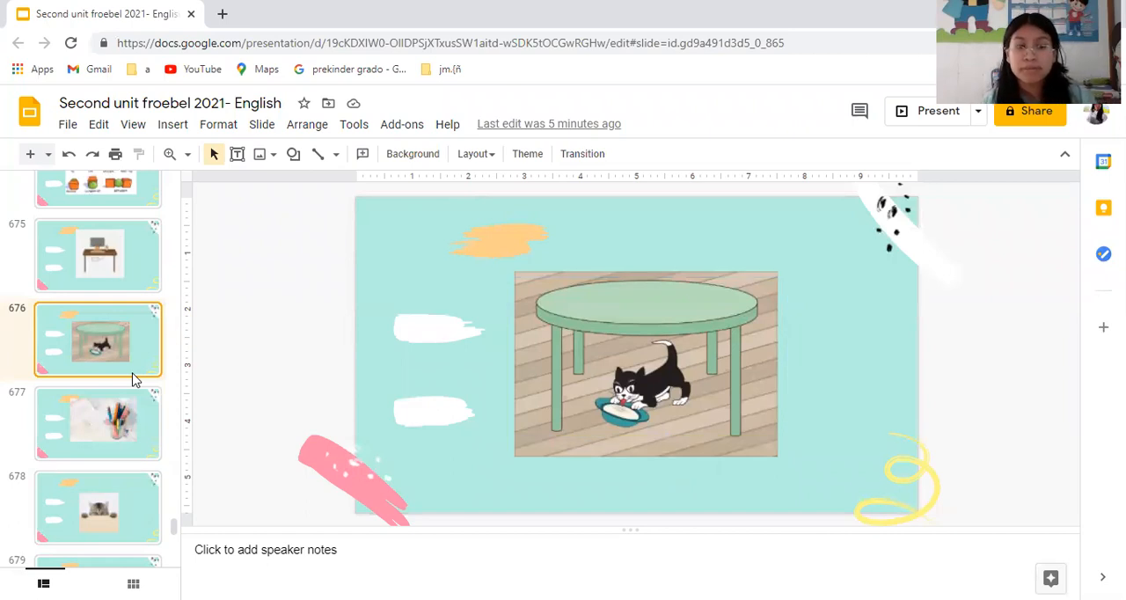
pyautogui.moveTo(123, 421)
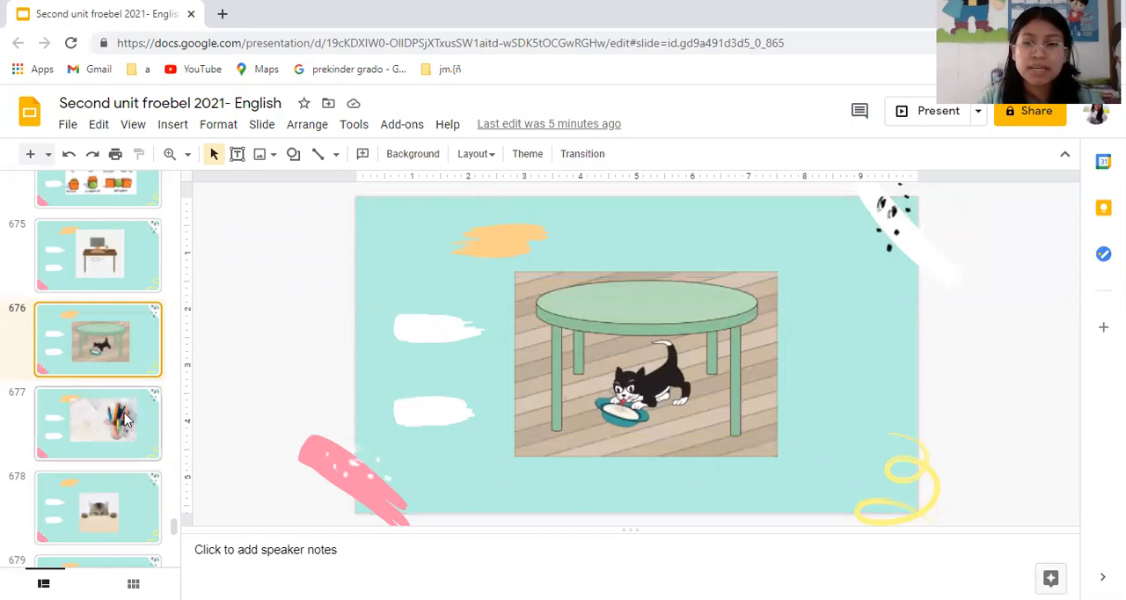
# Show the slide with the coloured pencils in a glass jar
pyautogui.click(99, 422)
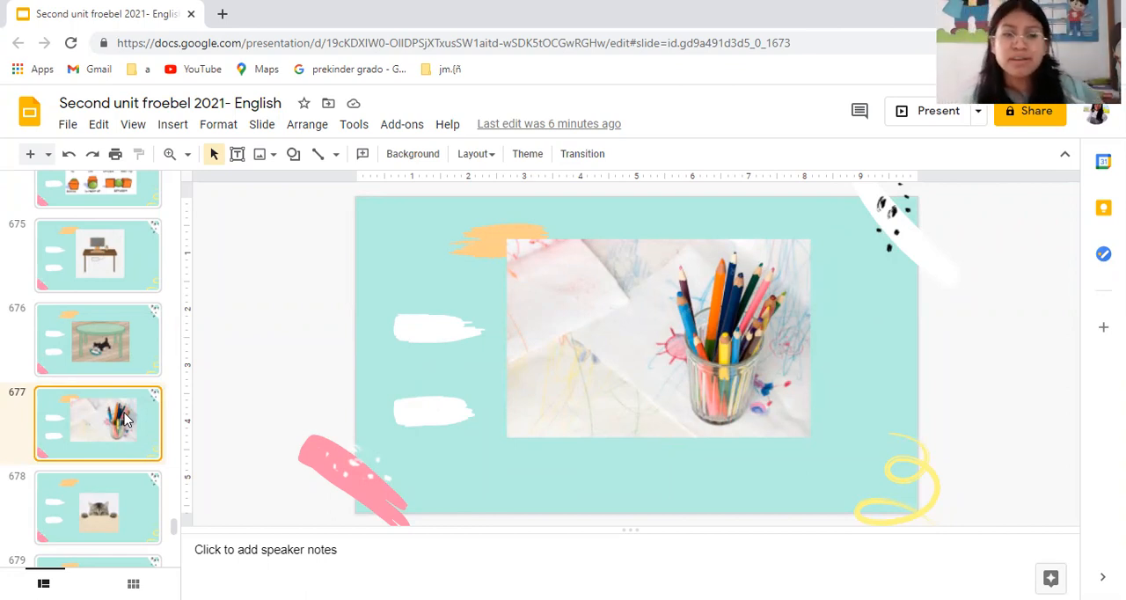
pyautogui.moveTo(866, 37)
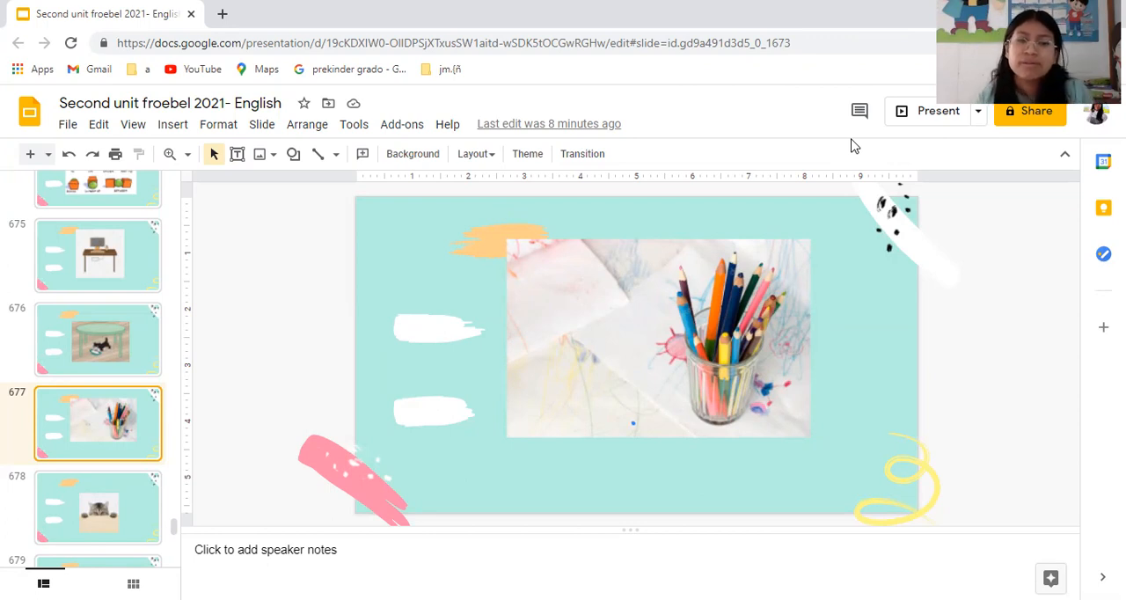
pyautogui.moveTo(419, 234)
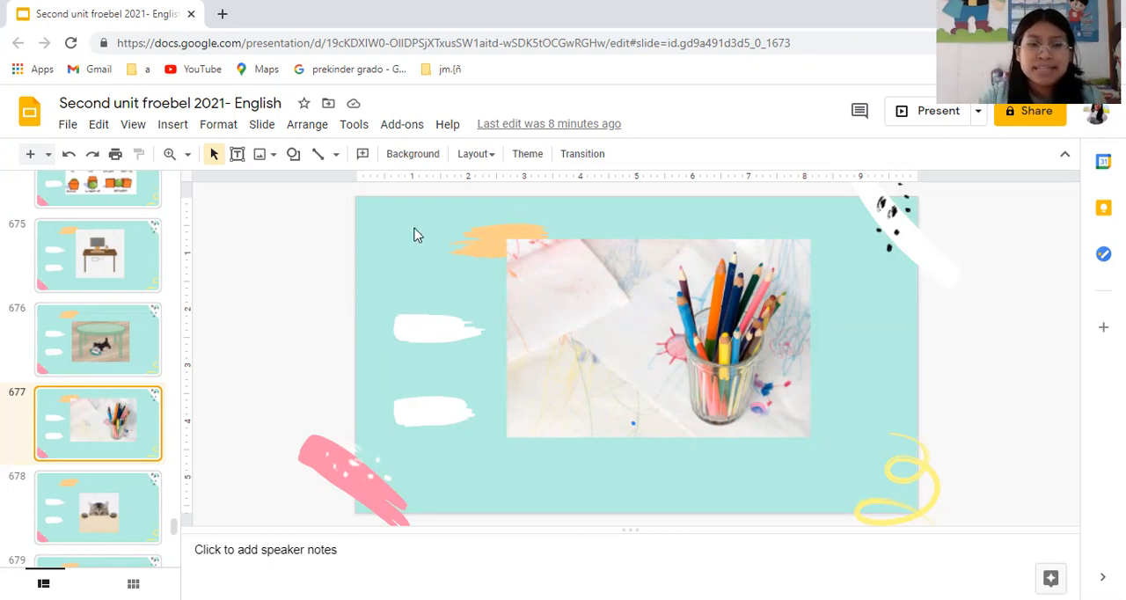
# Show the slide of the cat peeking over a wooden box
pyautogui.click(98, 506)
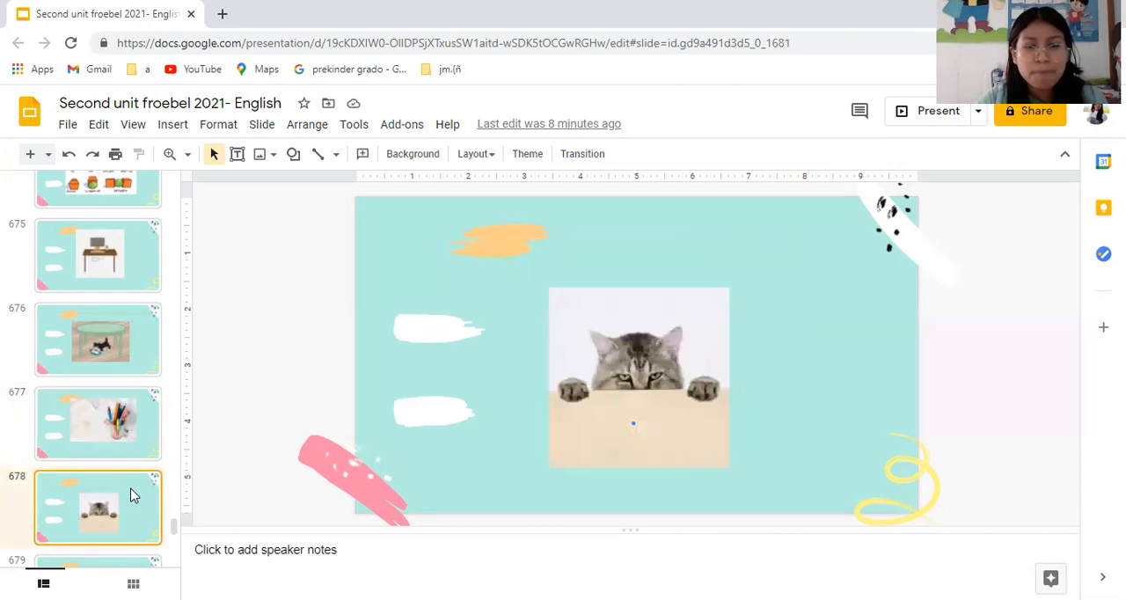
pyautogui.moveTo(267, 471)
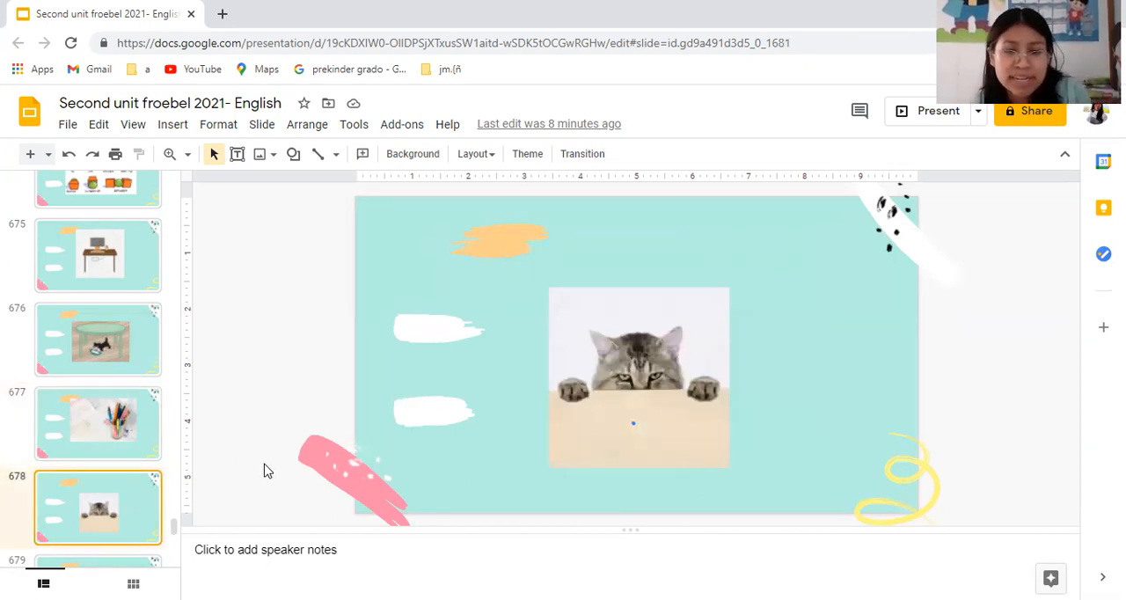
pyautogui.moveTo(651, 358)
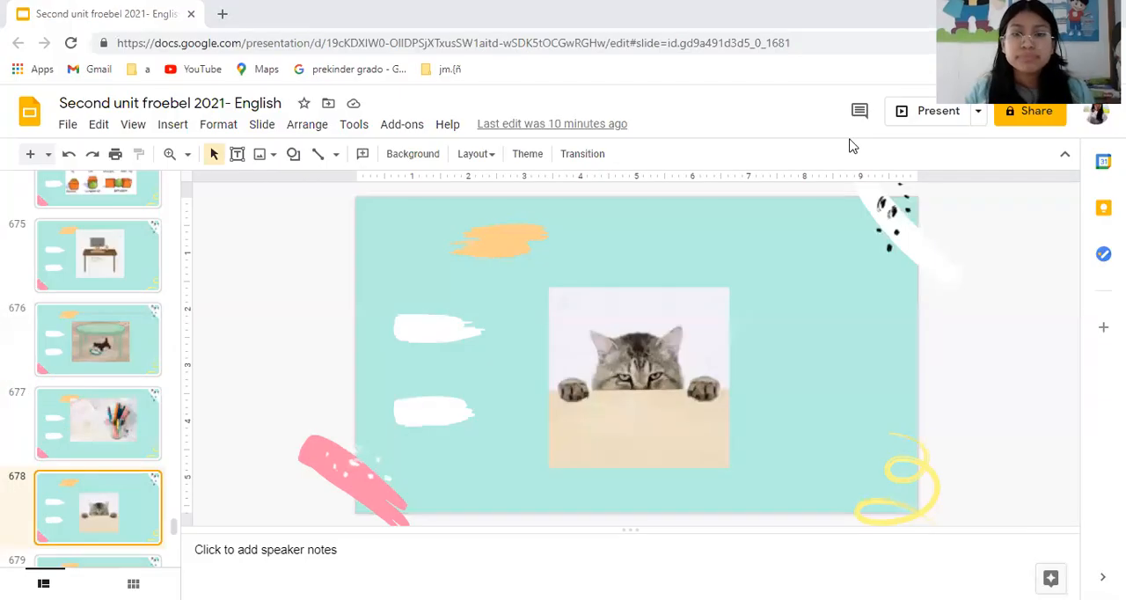
pyautogui.moveTo(549, 418)
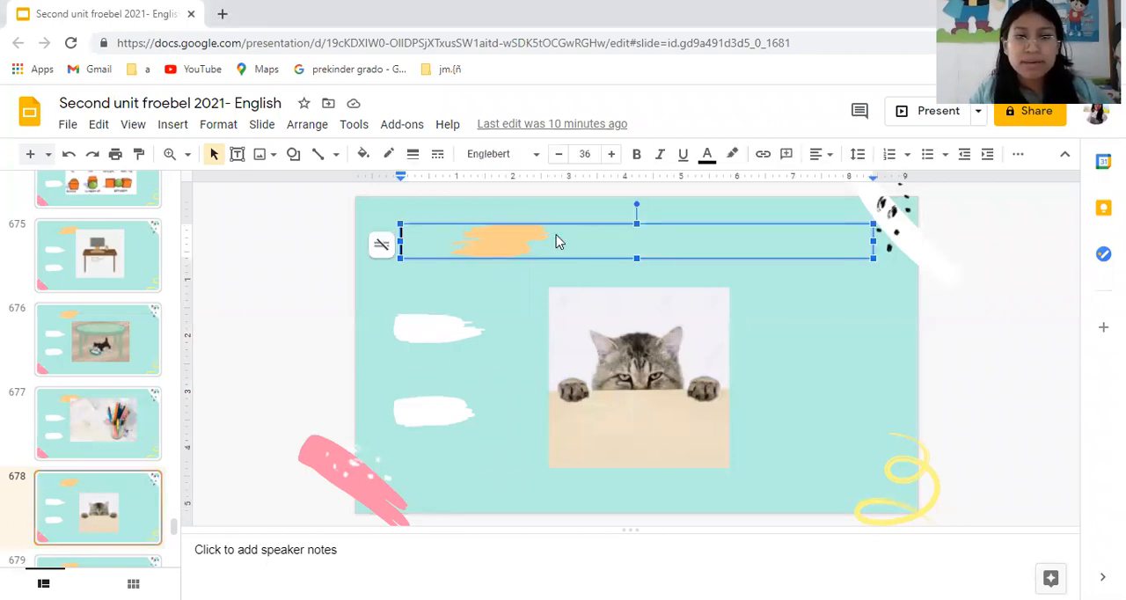
# Caption the slide 'The cat is behind the table.' with 'behind' coloured purple
pyautogui.write('The c')
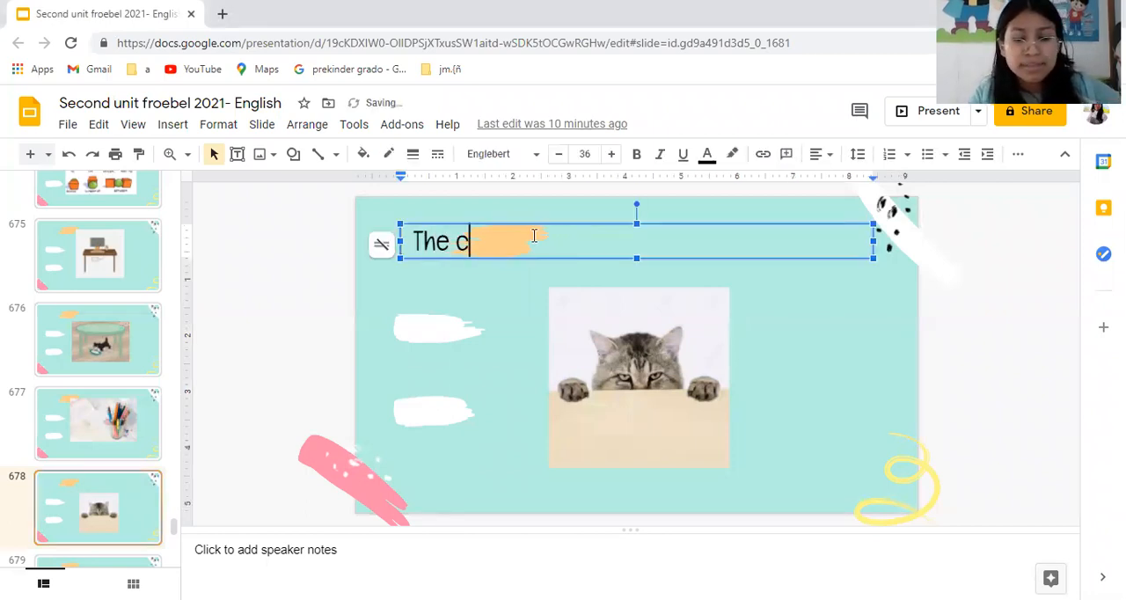
pyautogui.write('at')
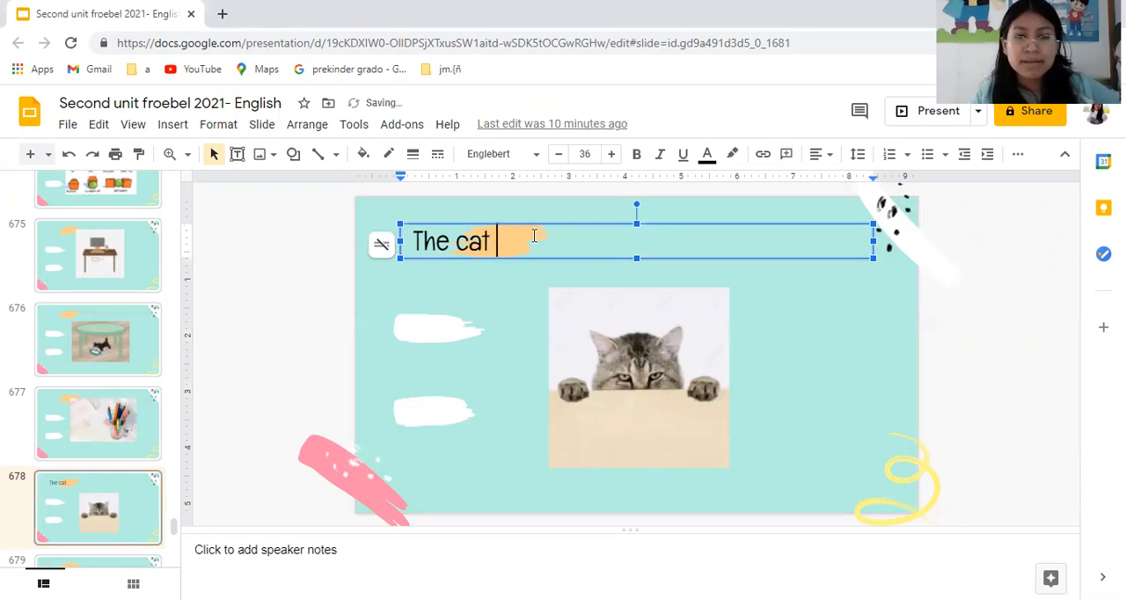
pyautogui.write('is be')
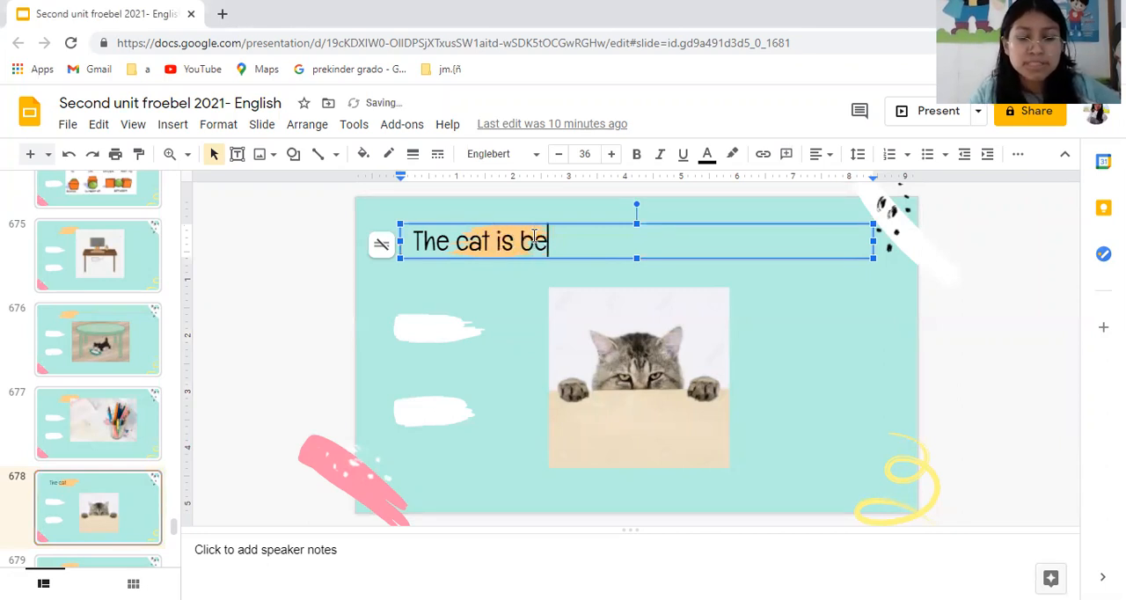
pyautogui.write('hing')
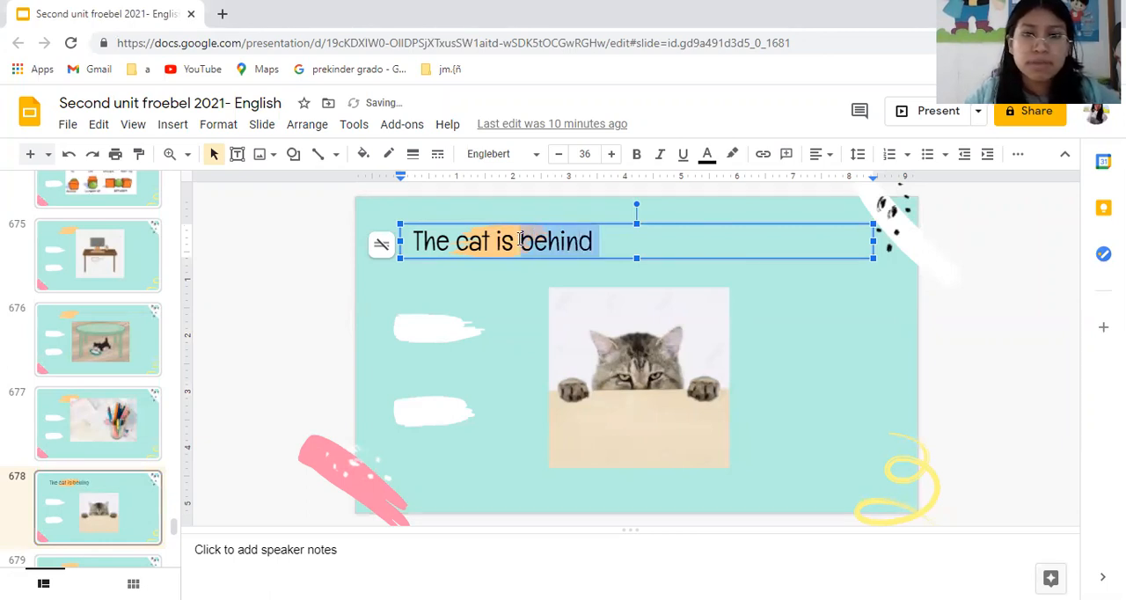
pyautogui.click(707, 155)
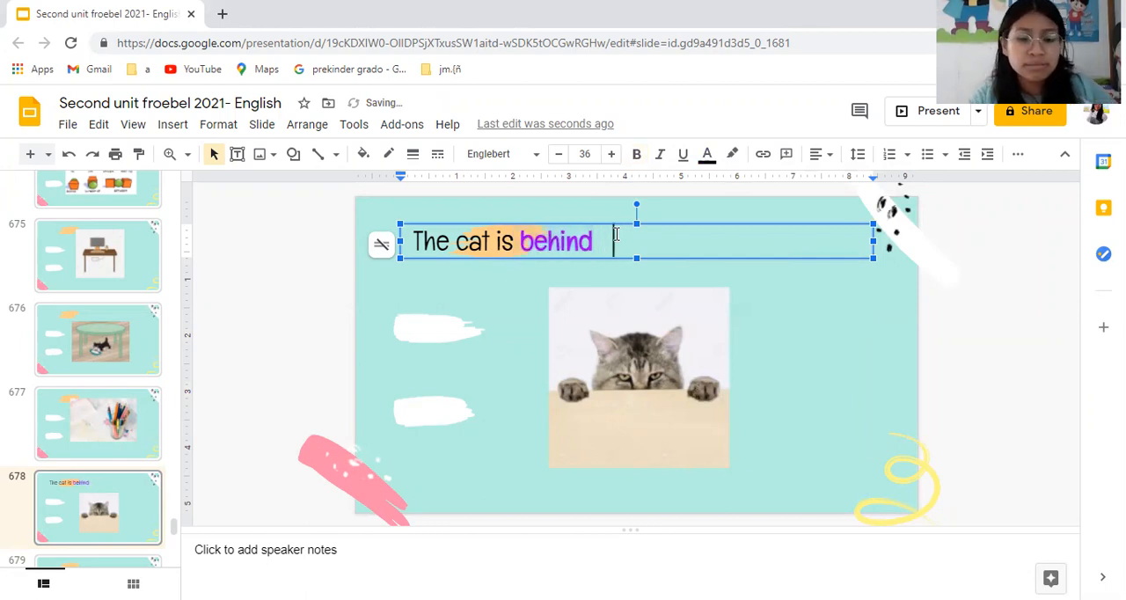
pyautogui.write('the table.')
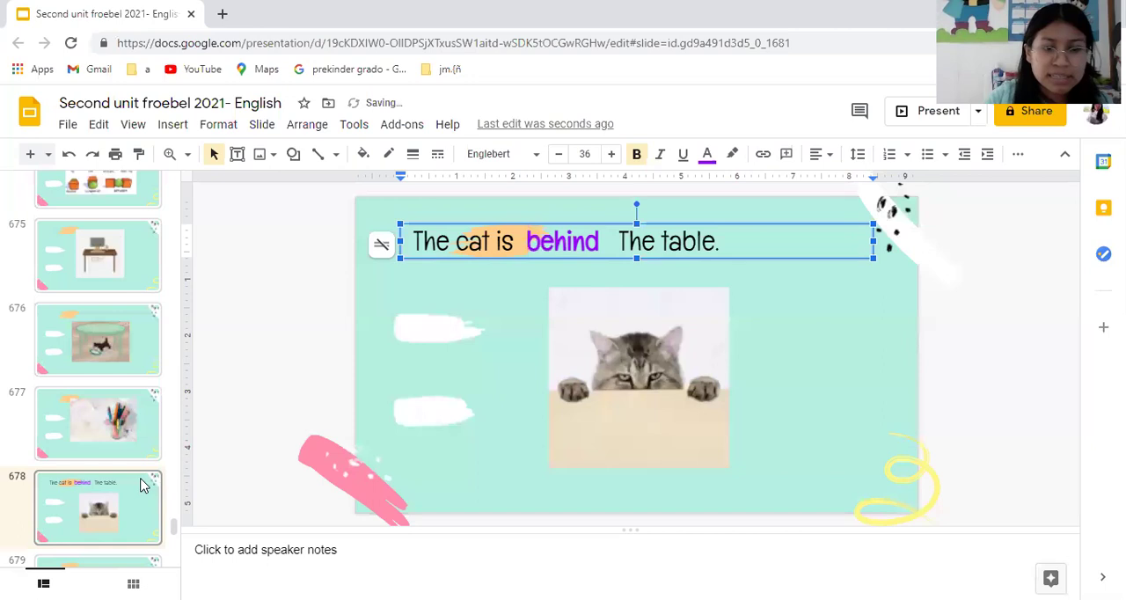
pyautogui.click(99, 507)
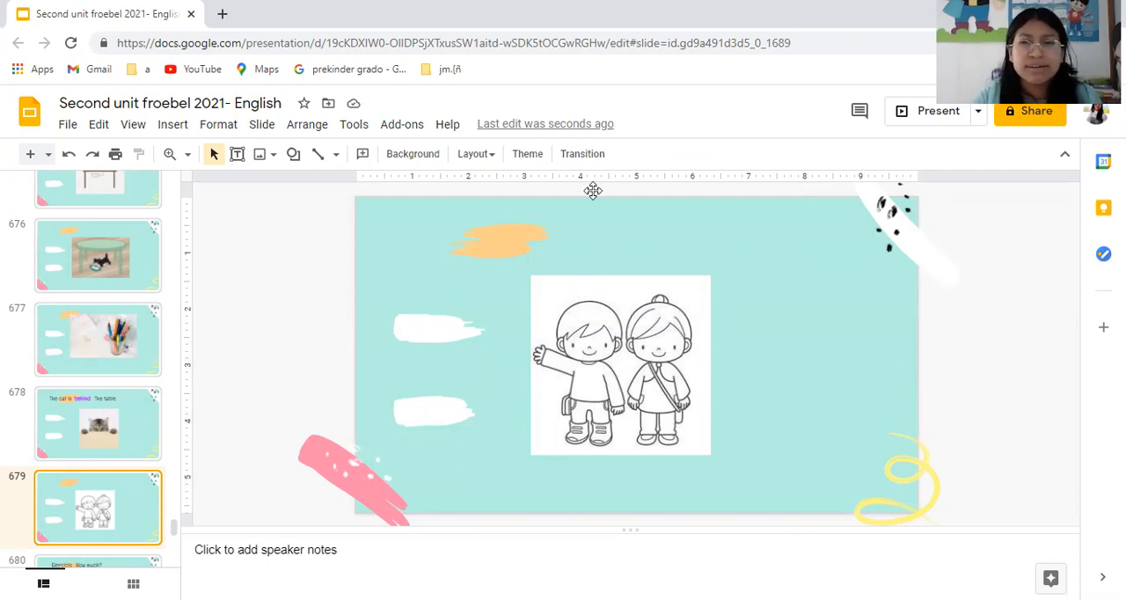
pyautogui.moveTo(842, 137)
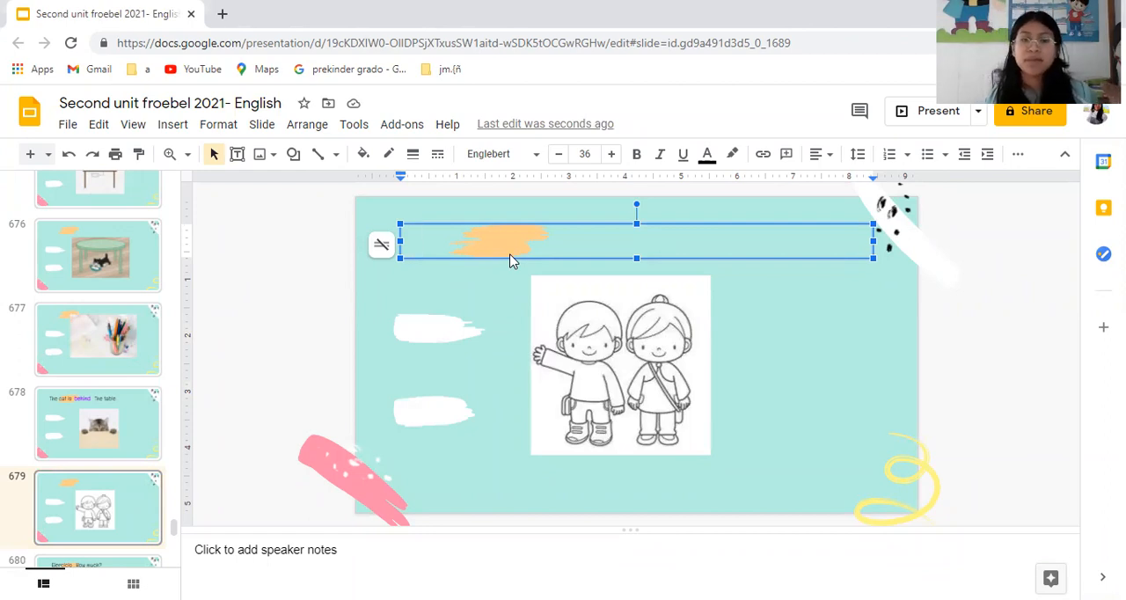
pyautogui.moveTo(61, 419)
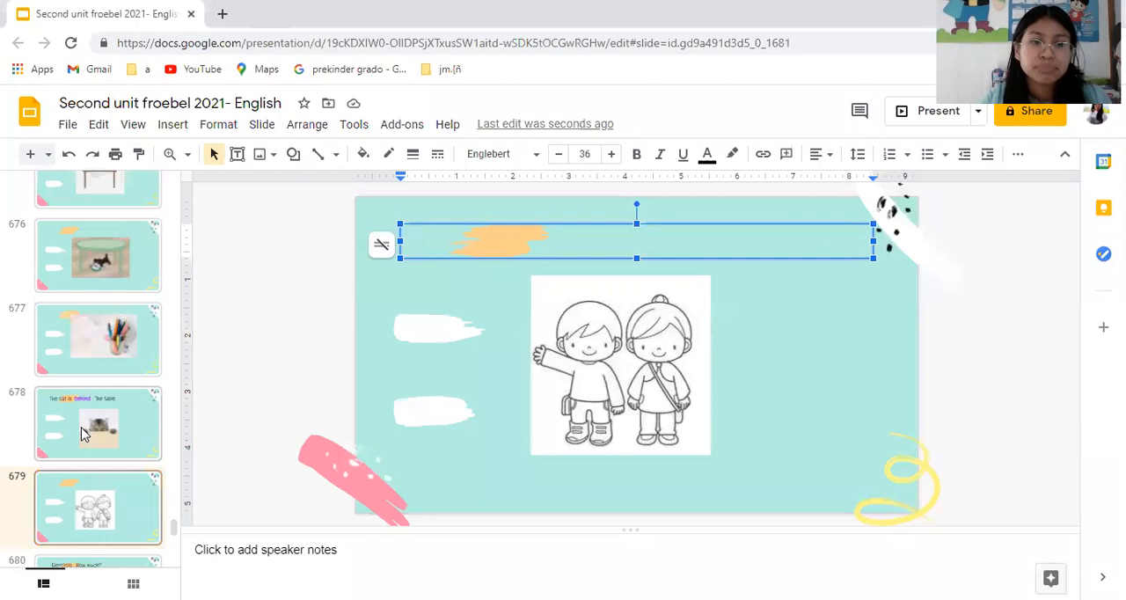
pyautogui.click(99, 228)
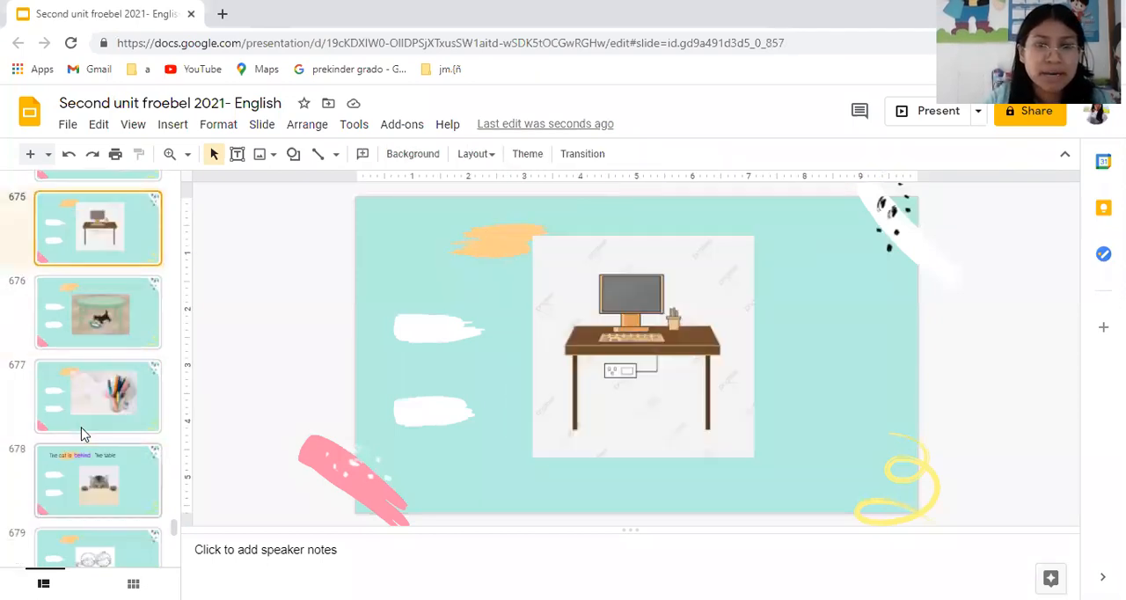
pyautogui.scroll(3)
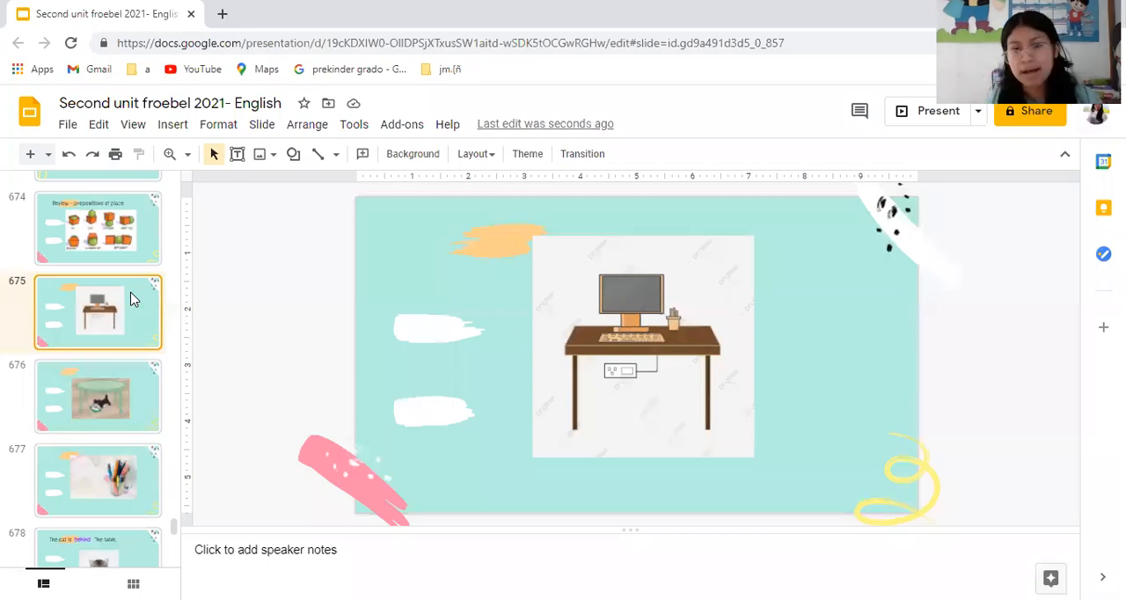
pyautogui.click(98, 396)
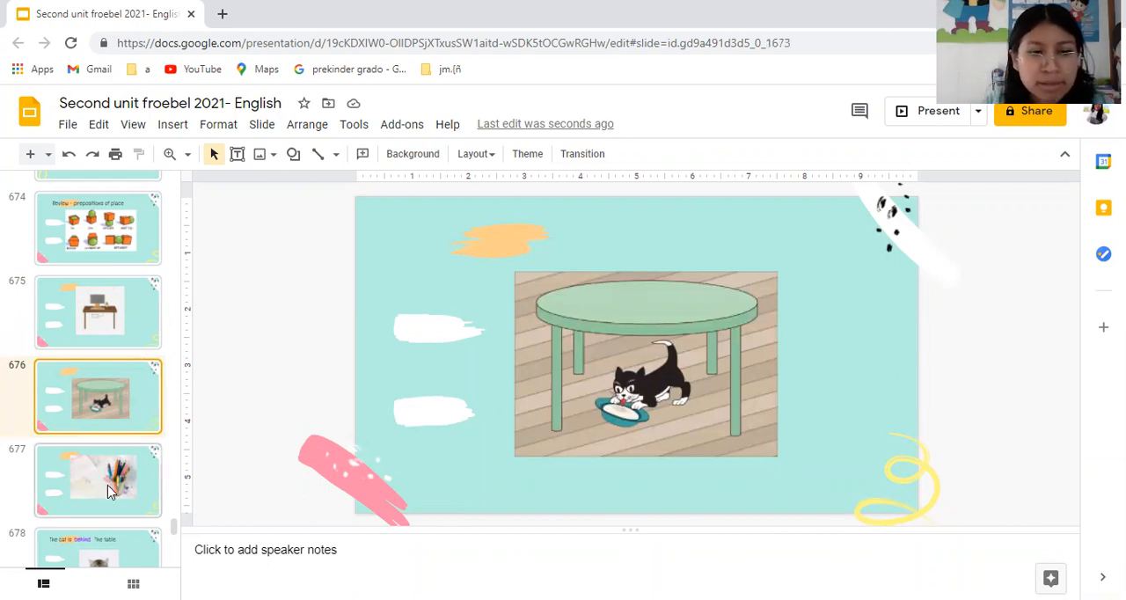
pyautogui.click(99, 480)
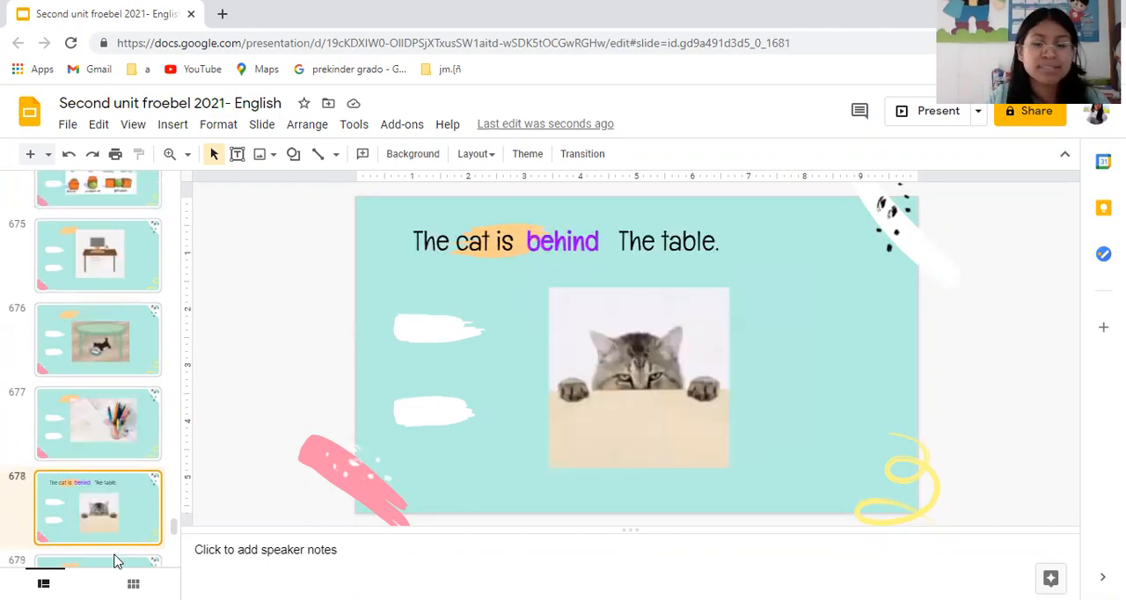
pyautogui.moveTo(103, 519)
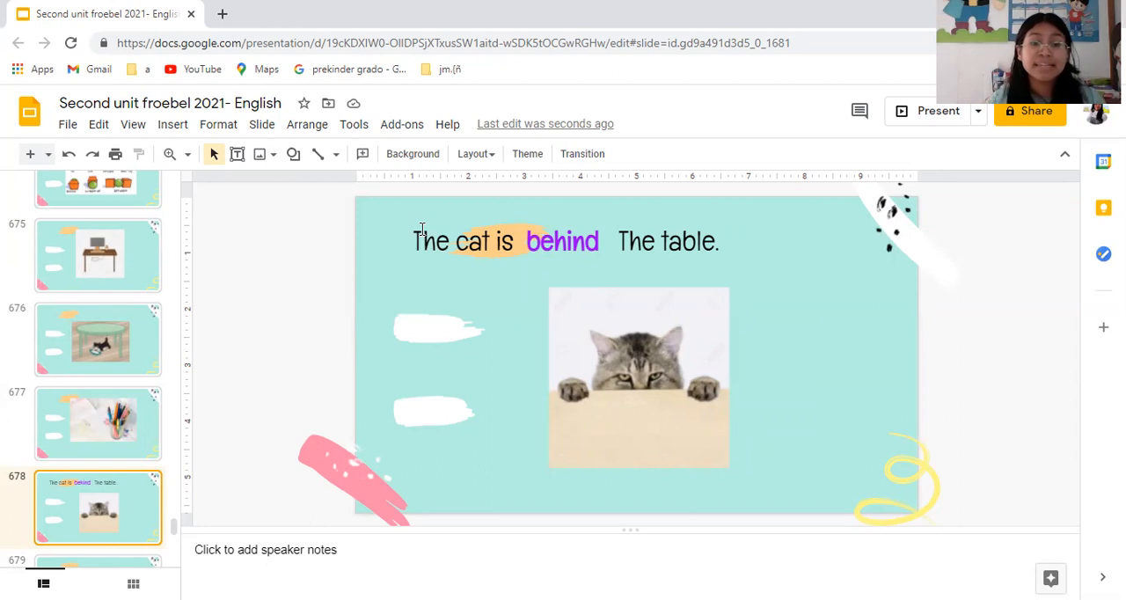
pyautogui.click(97, 506)
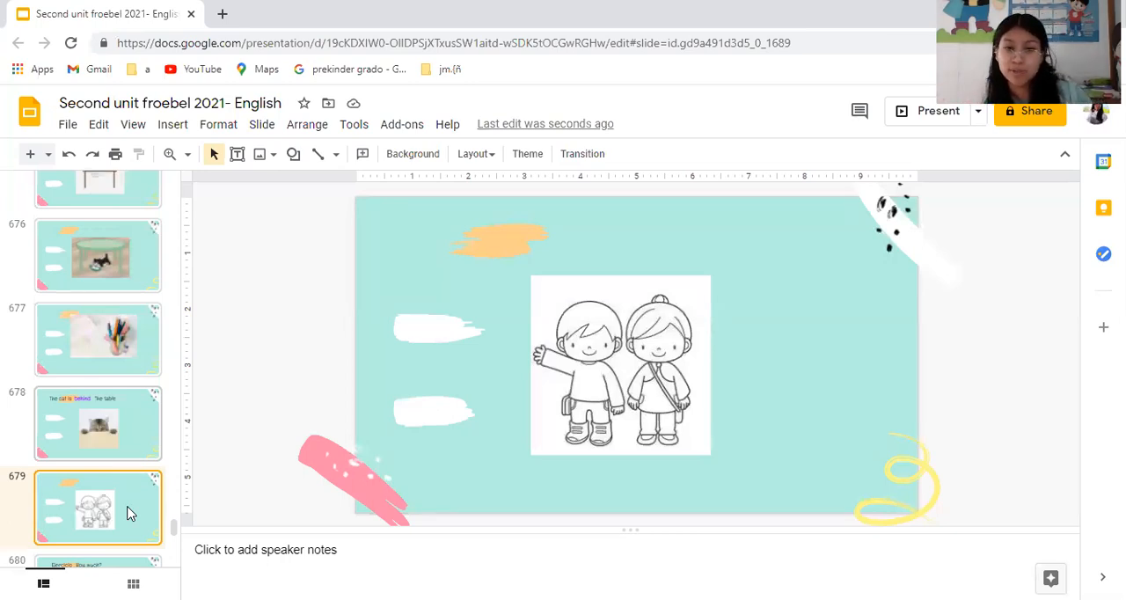
pyautogui.moveTo(547, 7)
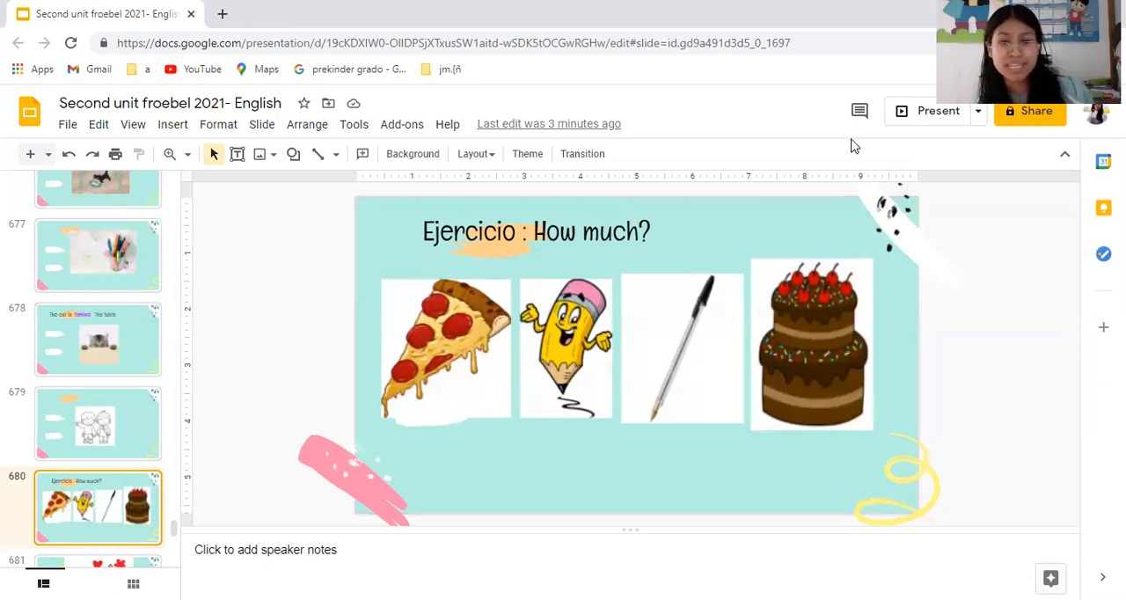
# Show the 'Ejercicio: How much?' slide with pizza, pencil, pen and cake pictures
pyautogui.moveTo(248, 308); pyautogui.dragTo(272, 422)
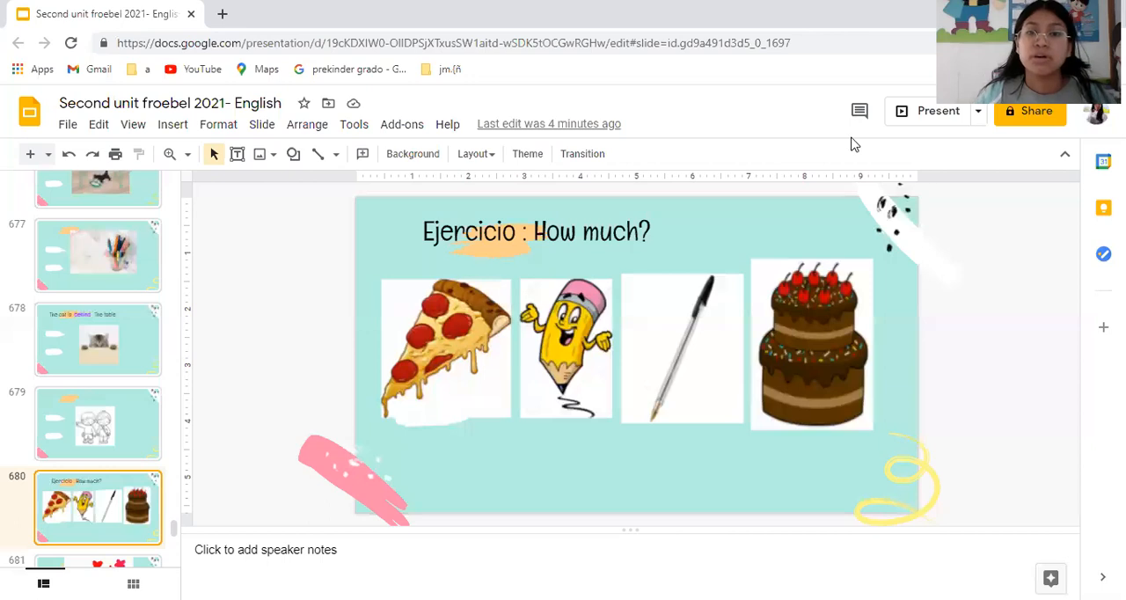
pyautogui.moveTo(700, 176)
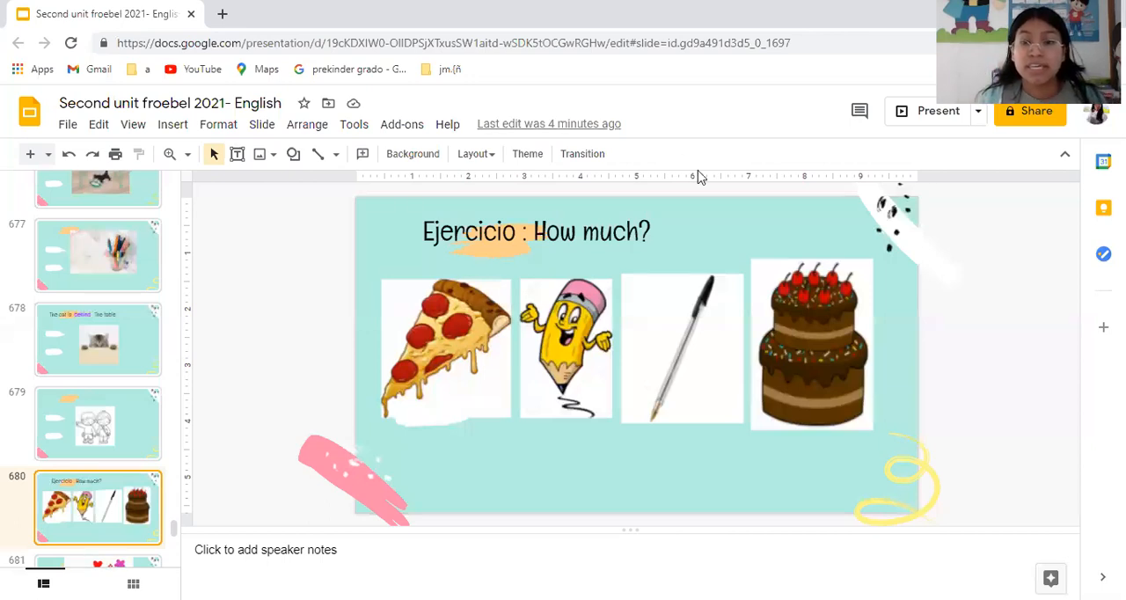
pyautogui.moveTo(524, 357)
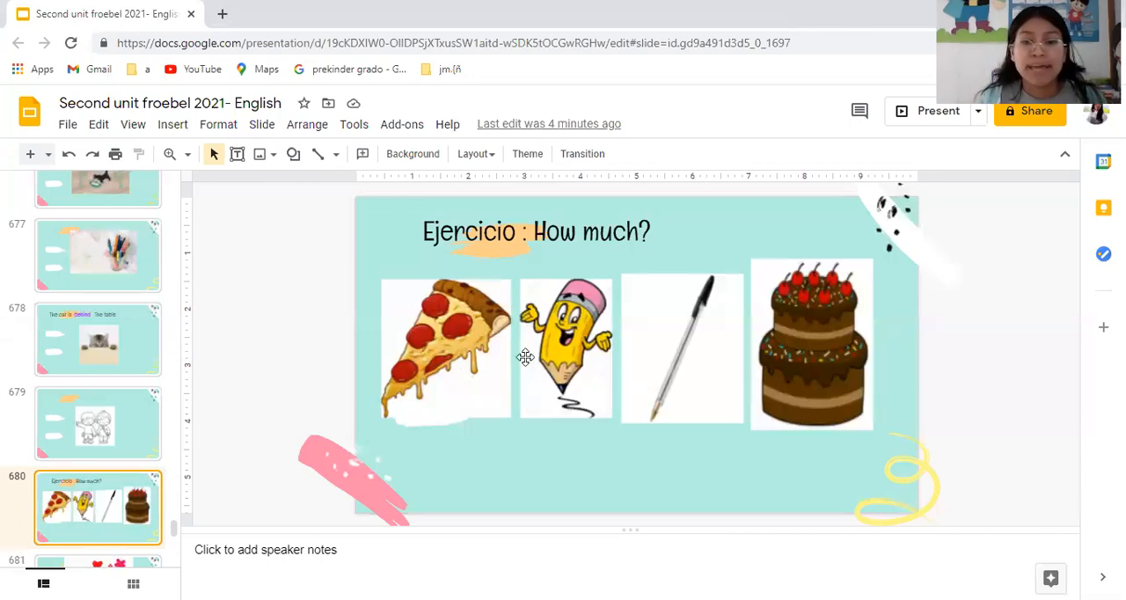
pyautogui.moveTo(493, 359)
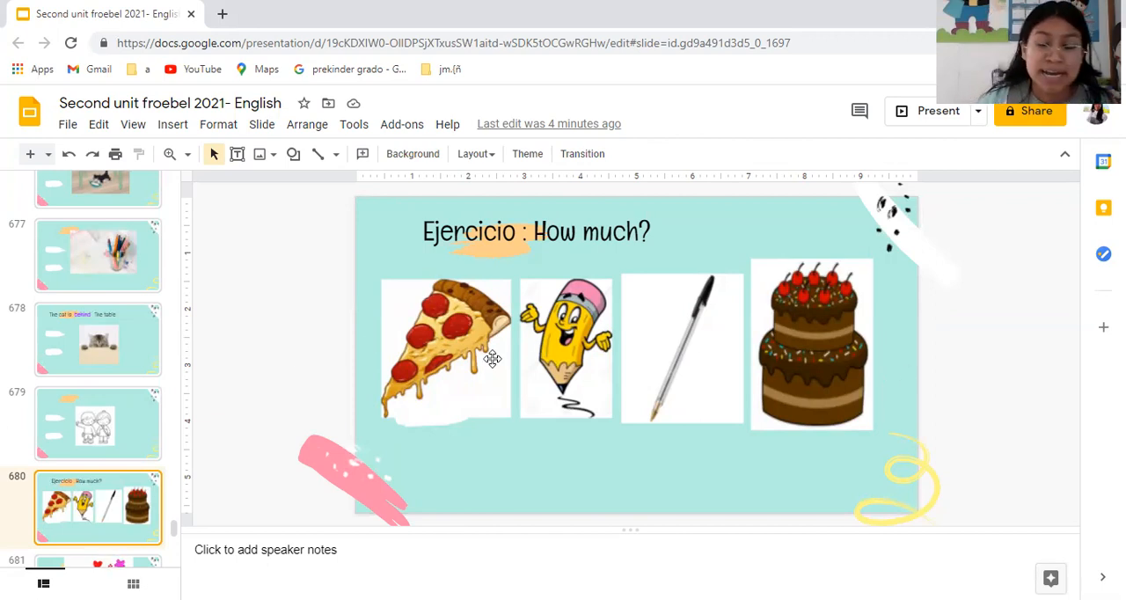
pyautogui.moveTo(475, 323)
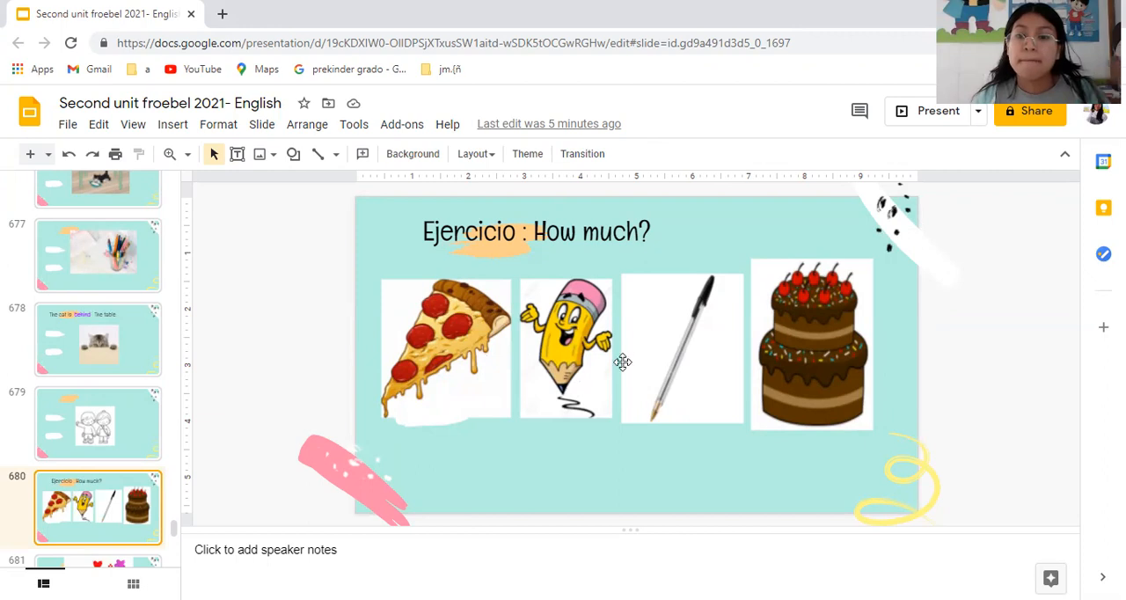
pyautogui.moveTo(793, 348)
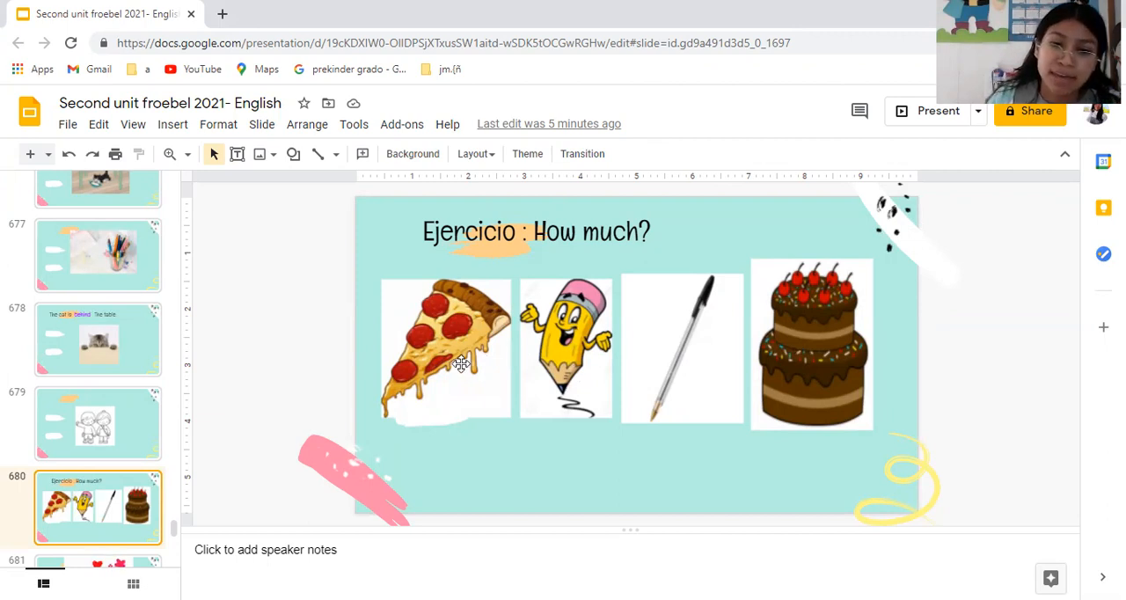
pyautogui.moveTo(598, 352)
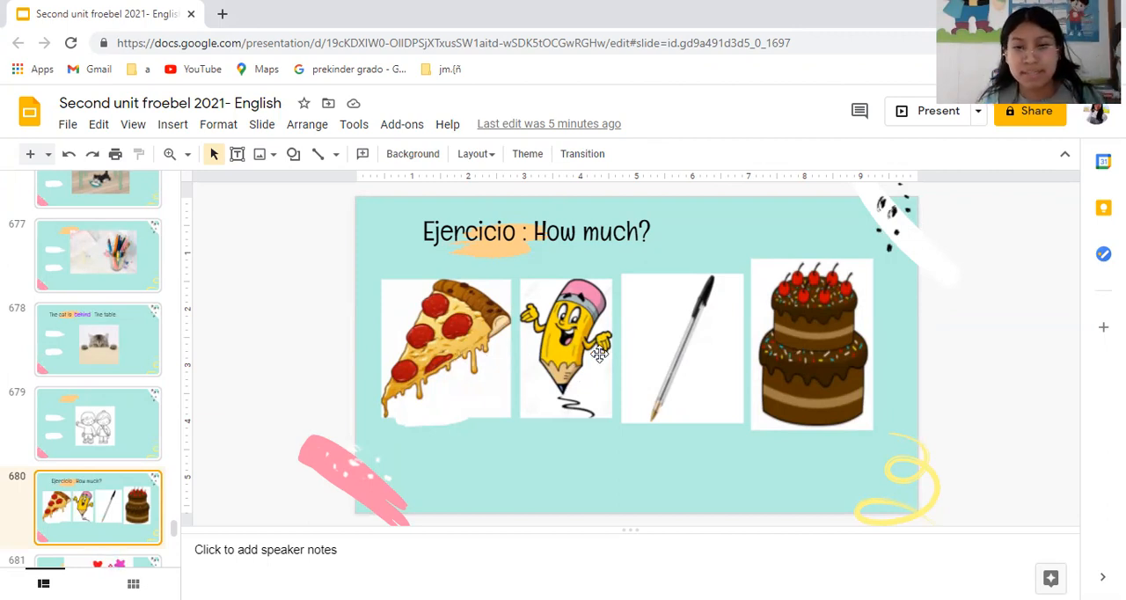
pyautogui.moveTo(813, 350)
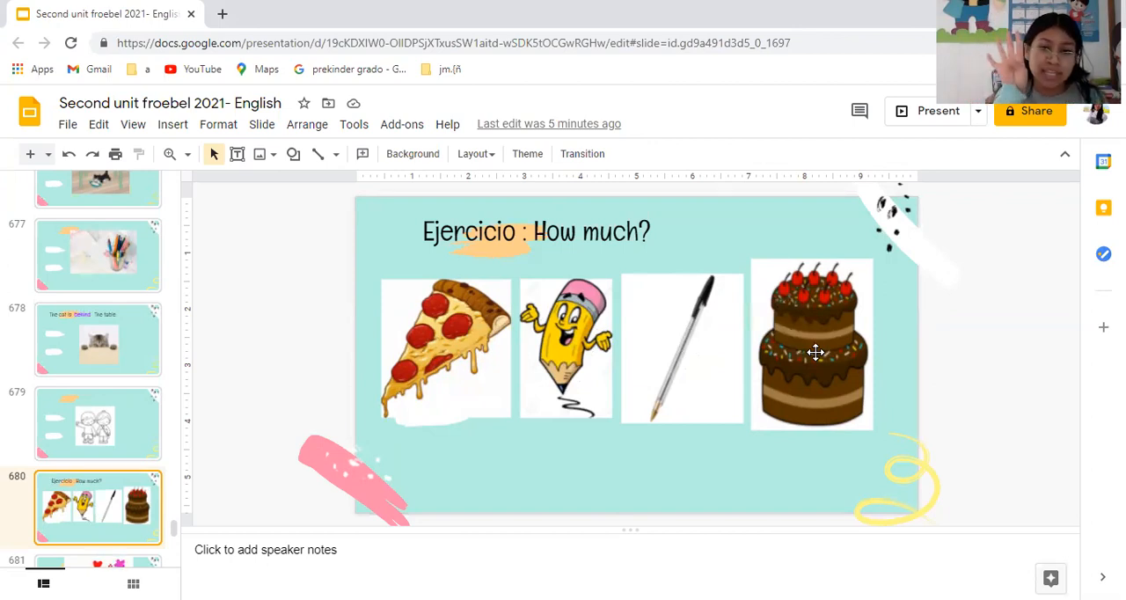
pyautogui.moveTo(602, 248)
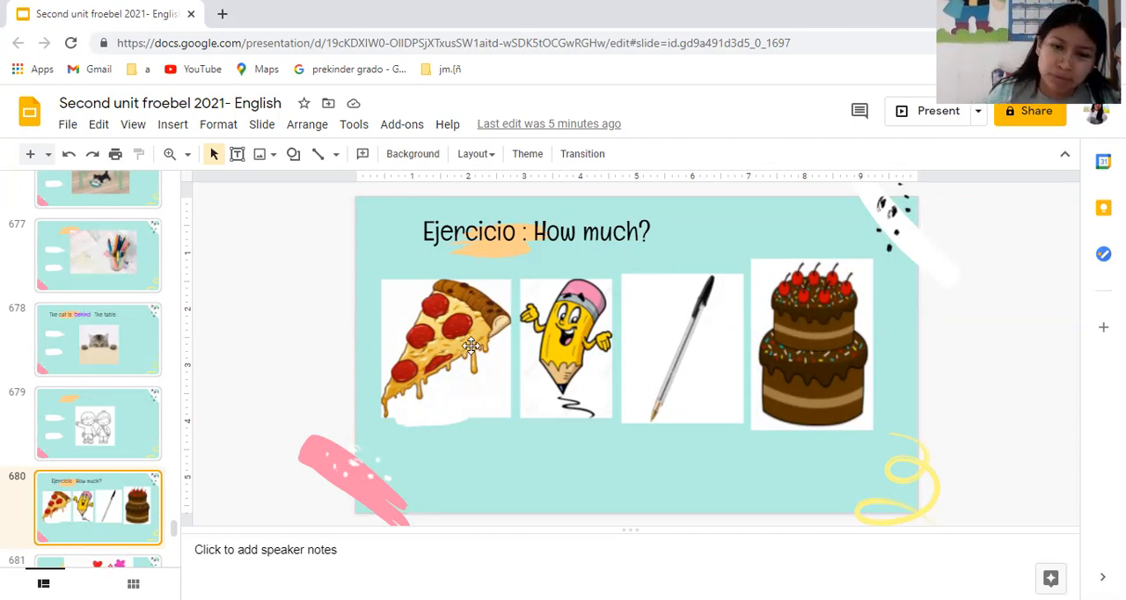
pyautogui.moveTo(570, 345)
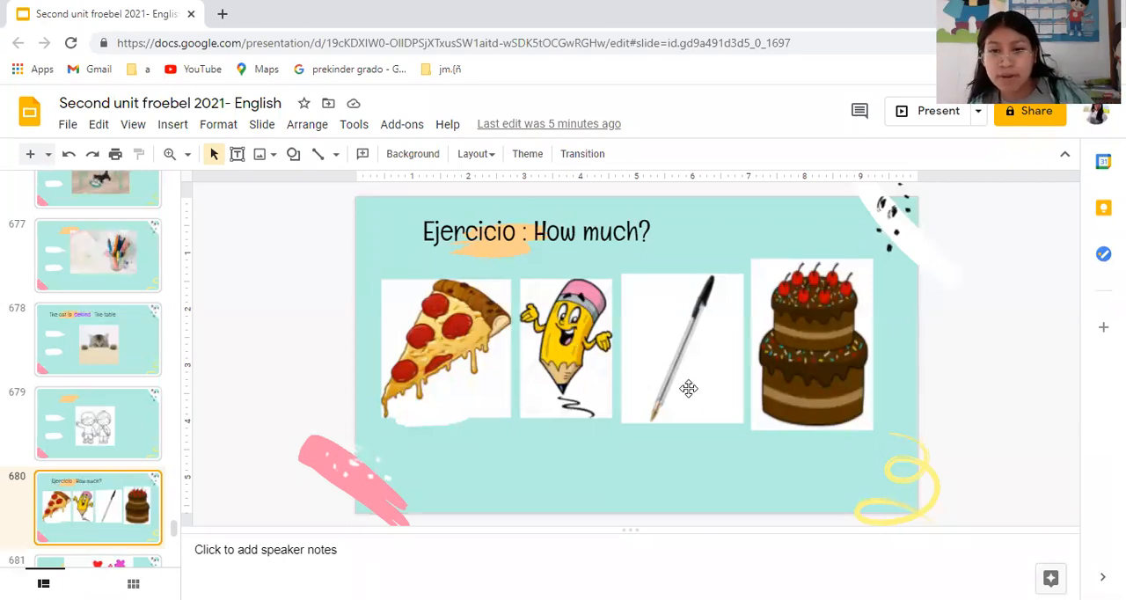
pyautogui.moveTo(848, 387)
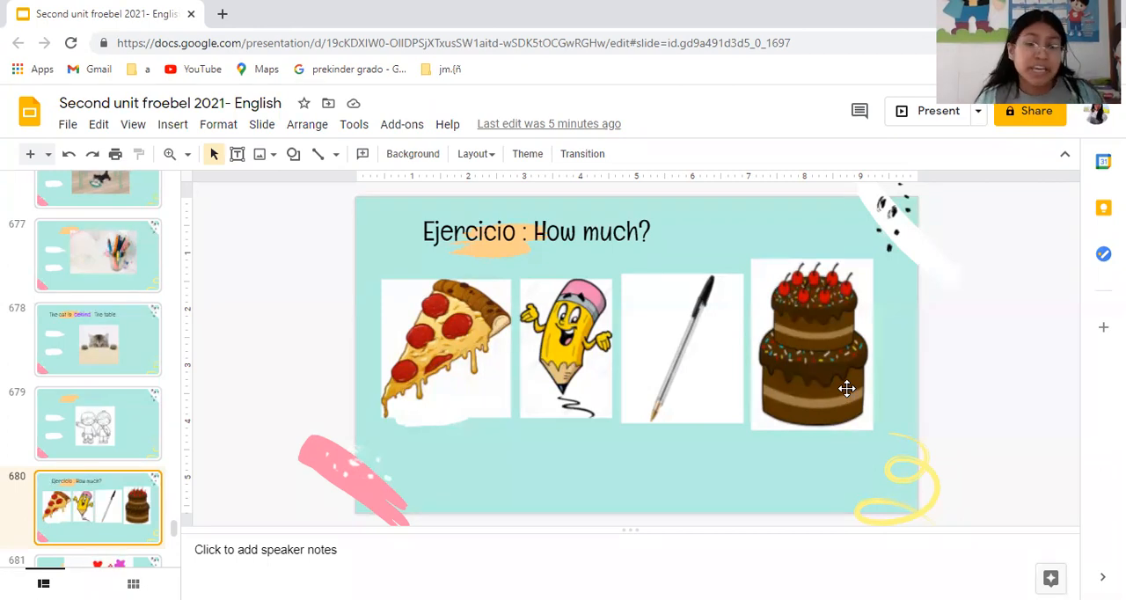
pyautogui.moveTo(439, 350)
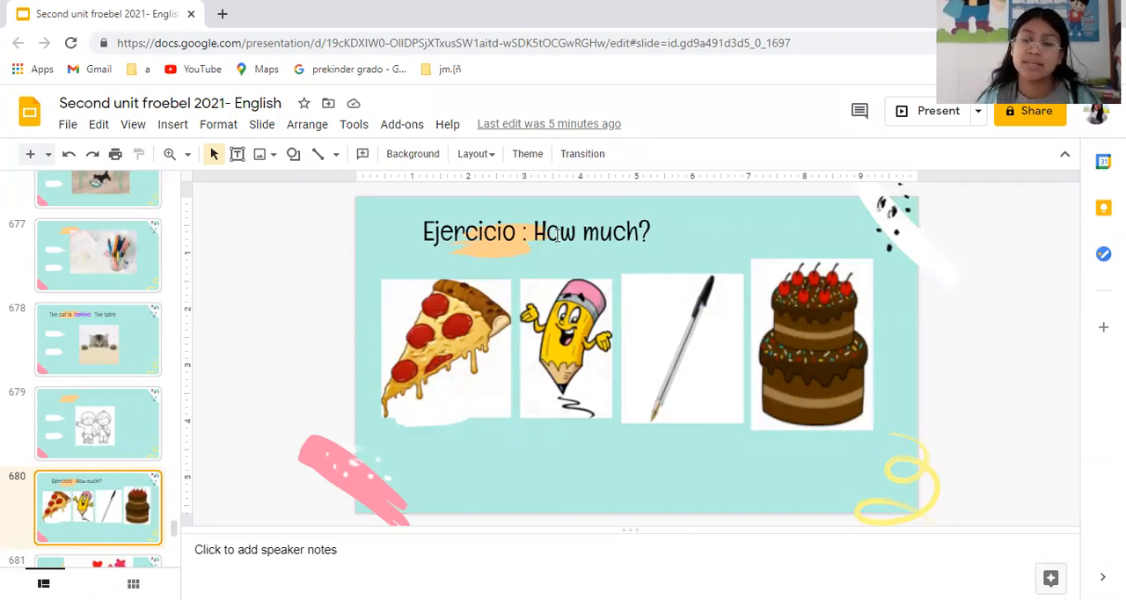
pyautogui.moveTo(593, 249)
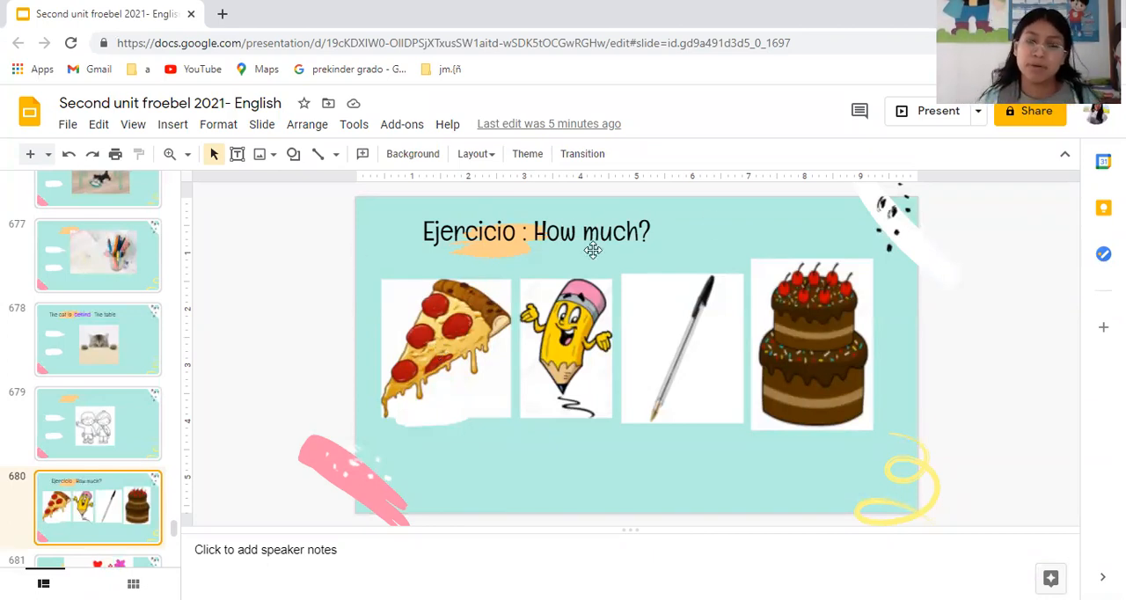
pyautogui.moveTo(655, 288)
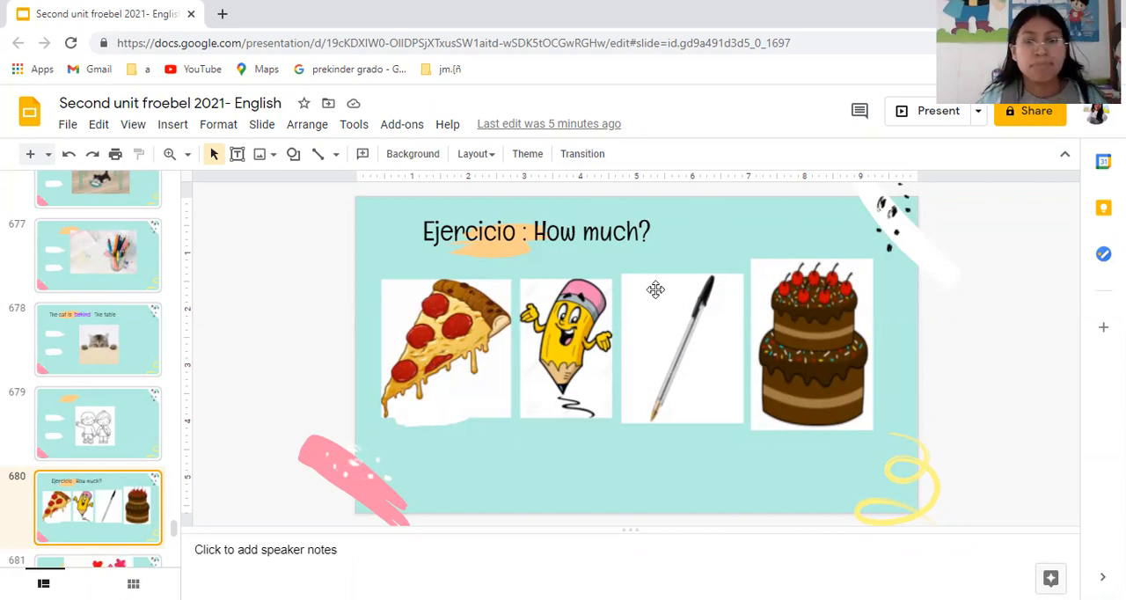
pyautogui.moveTo(690, 278)
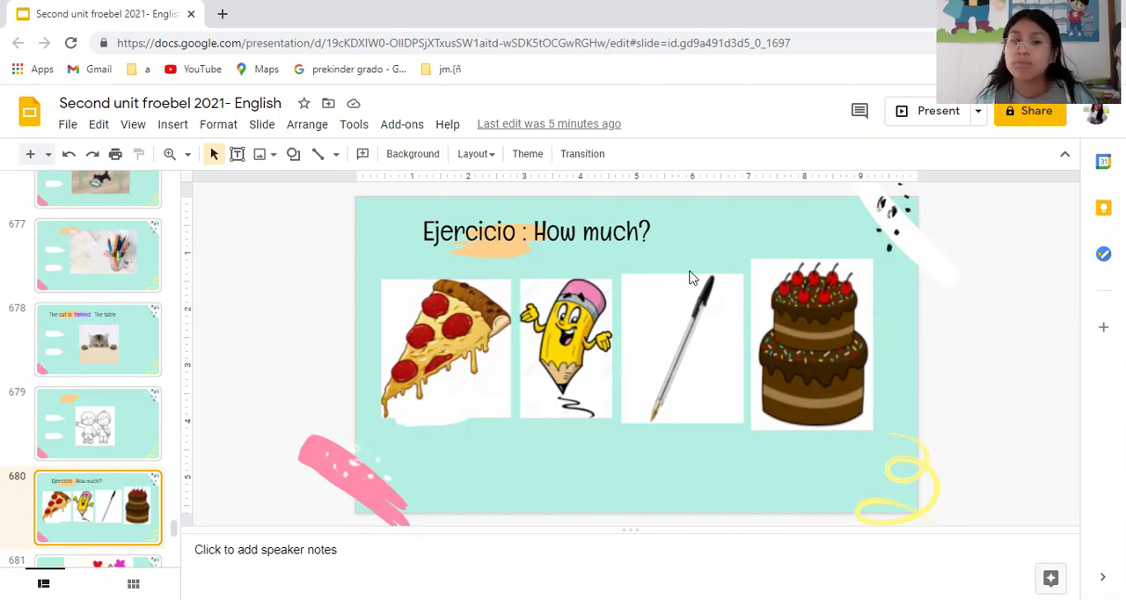
pyautogui.moveTo(697, 203)
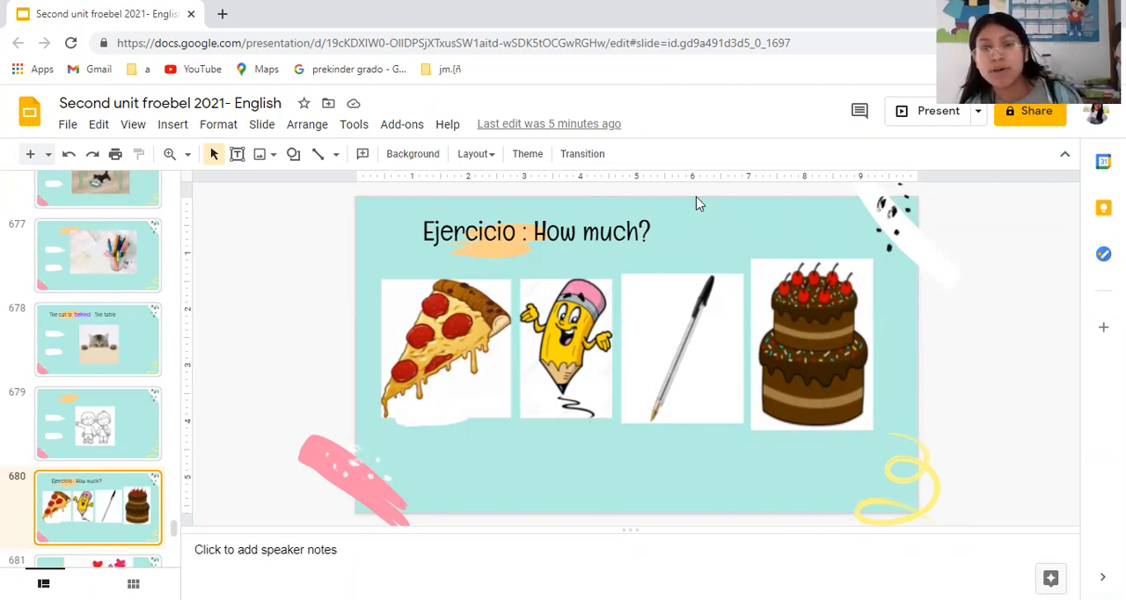
pyautogui.moveTo(447, 120)
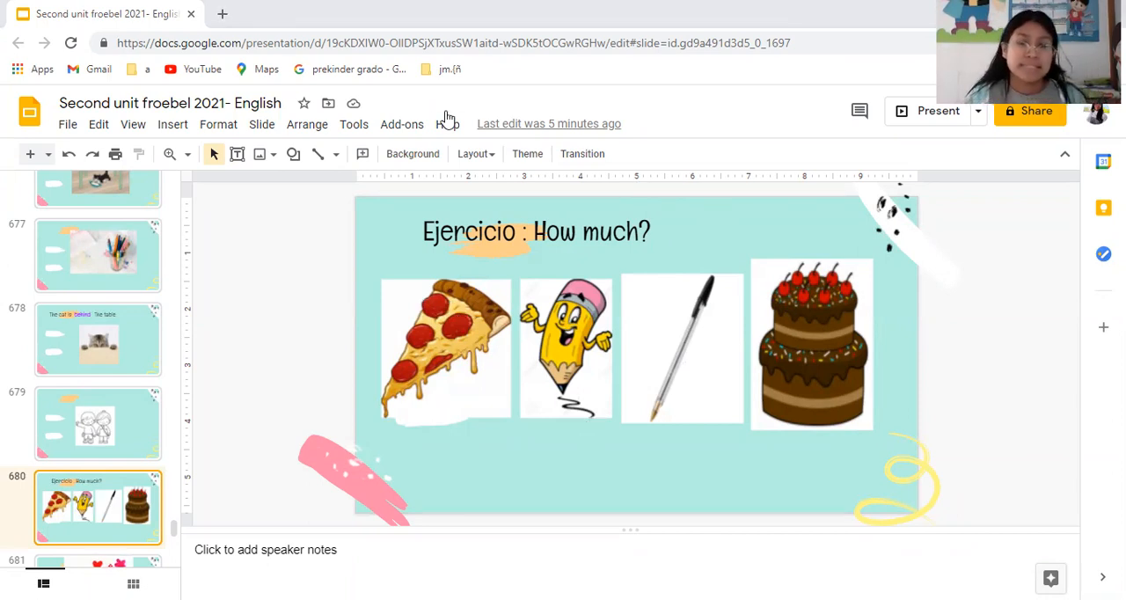
pyautogui.moveTo(544, 439)
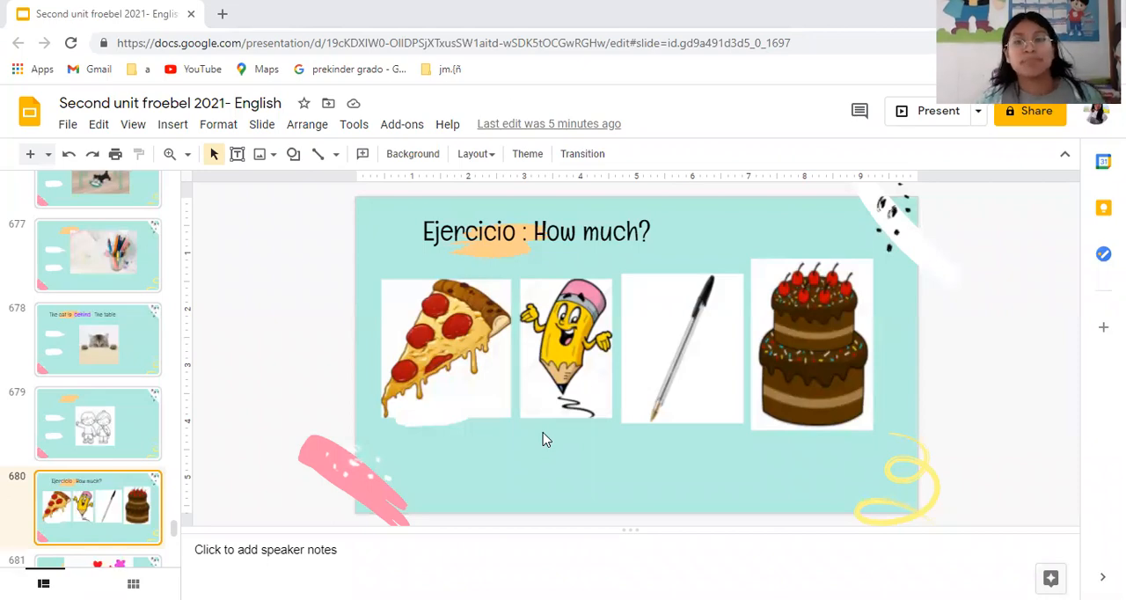
pyautogui.moveTo(836, 137)
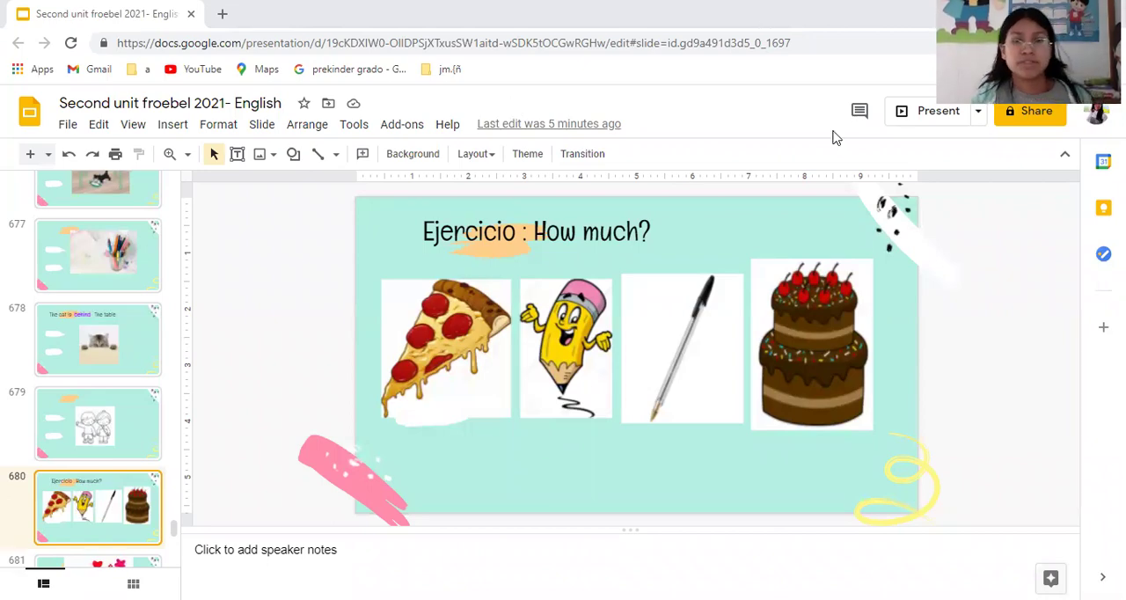